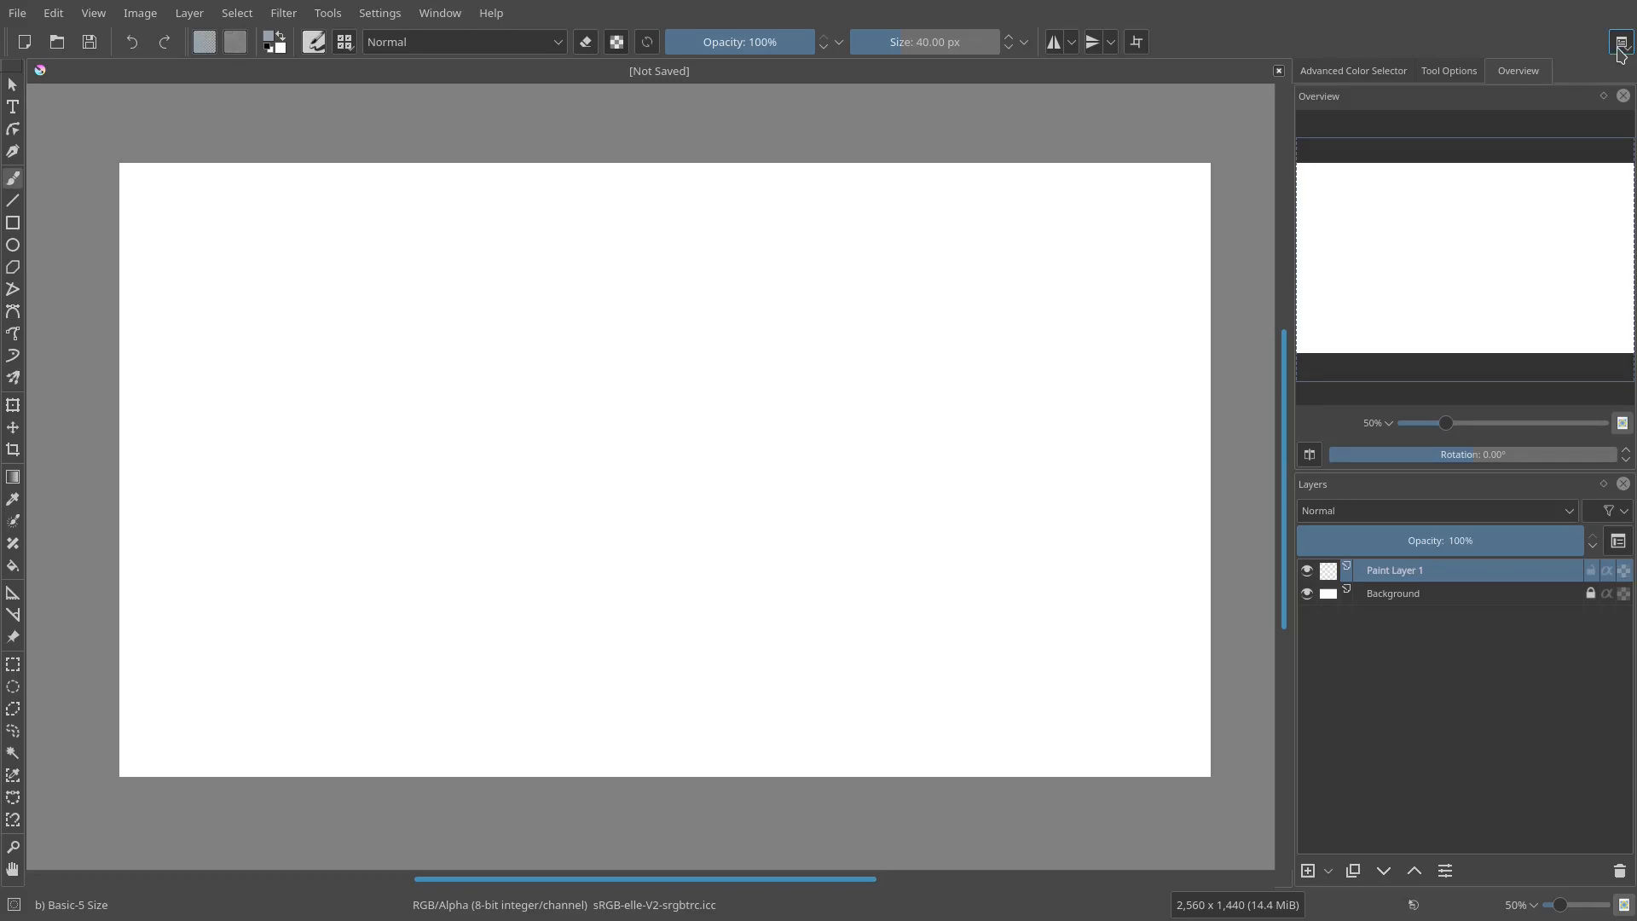
- Switch to the Animation workspace from the workspace list
click(1619, 41)
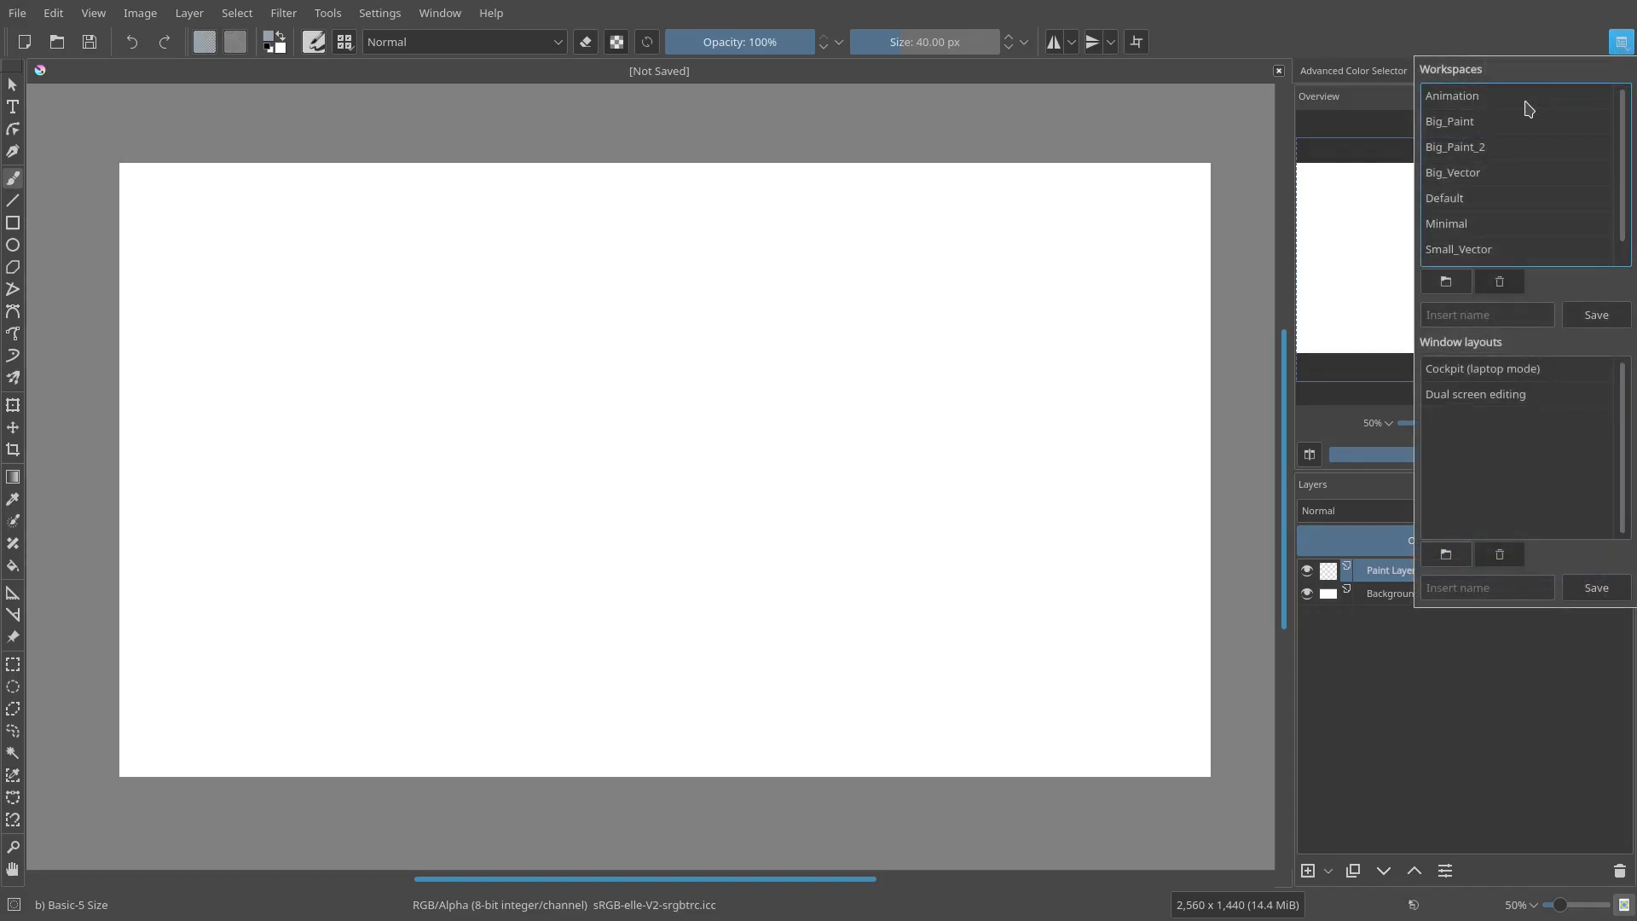
mouse_move(1490, 252)
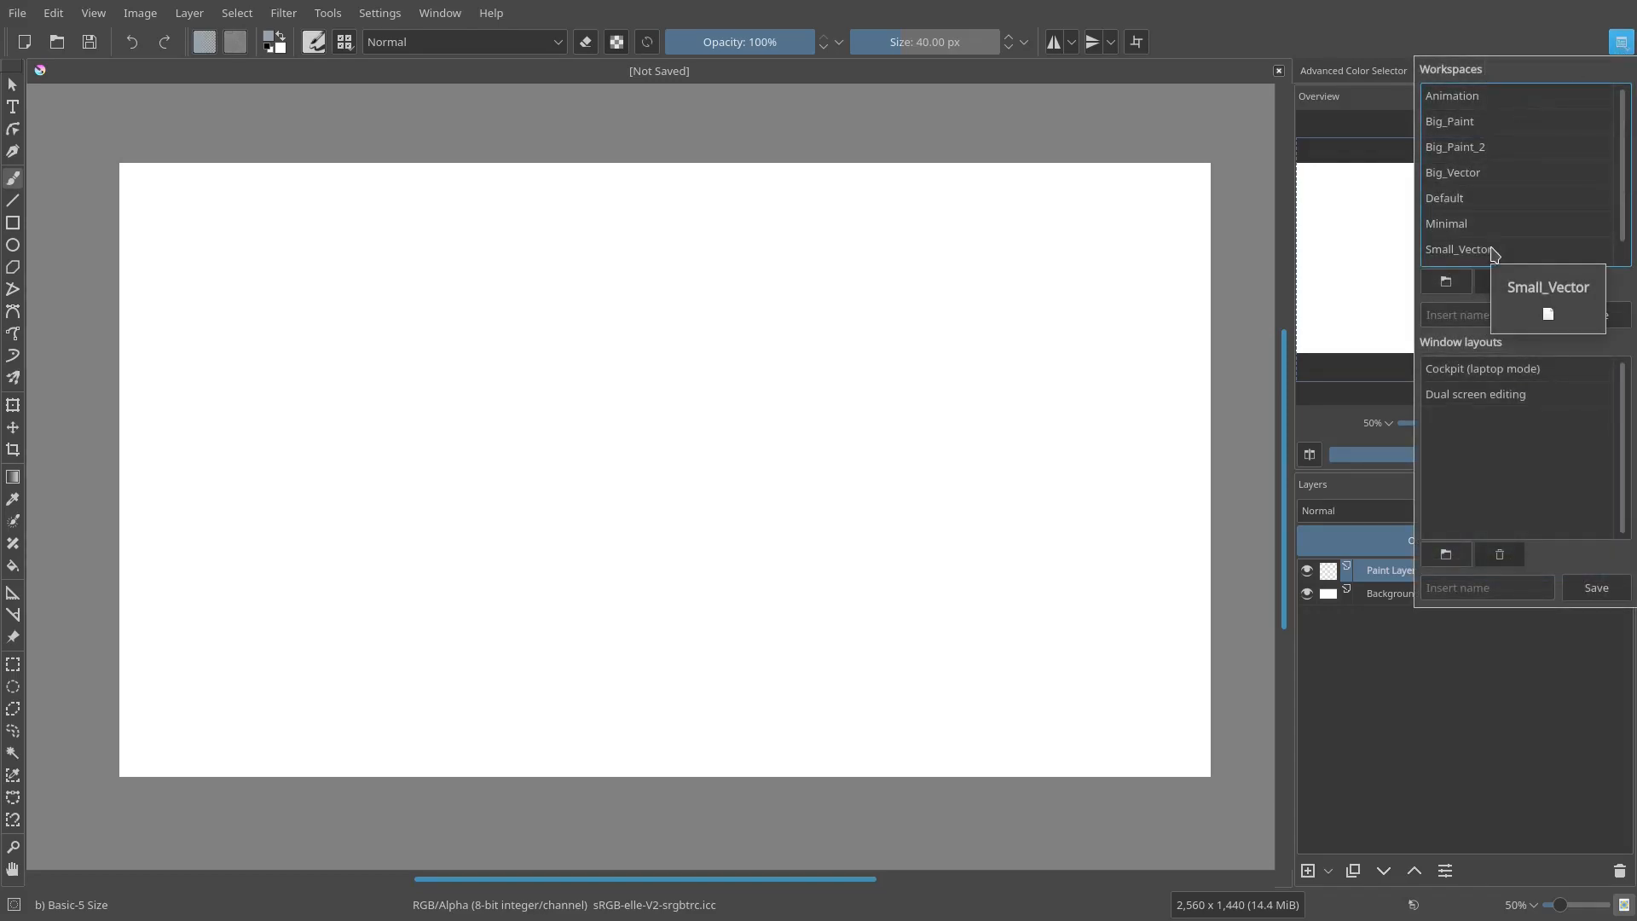
mouse_move(1487, 96)
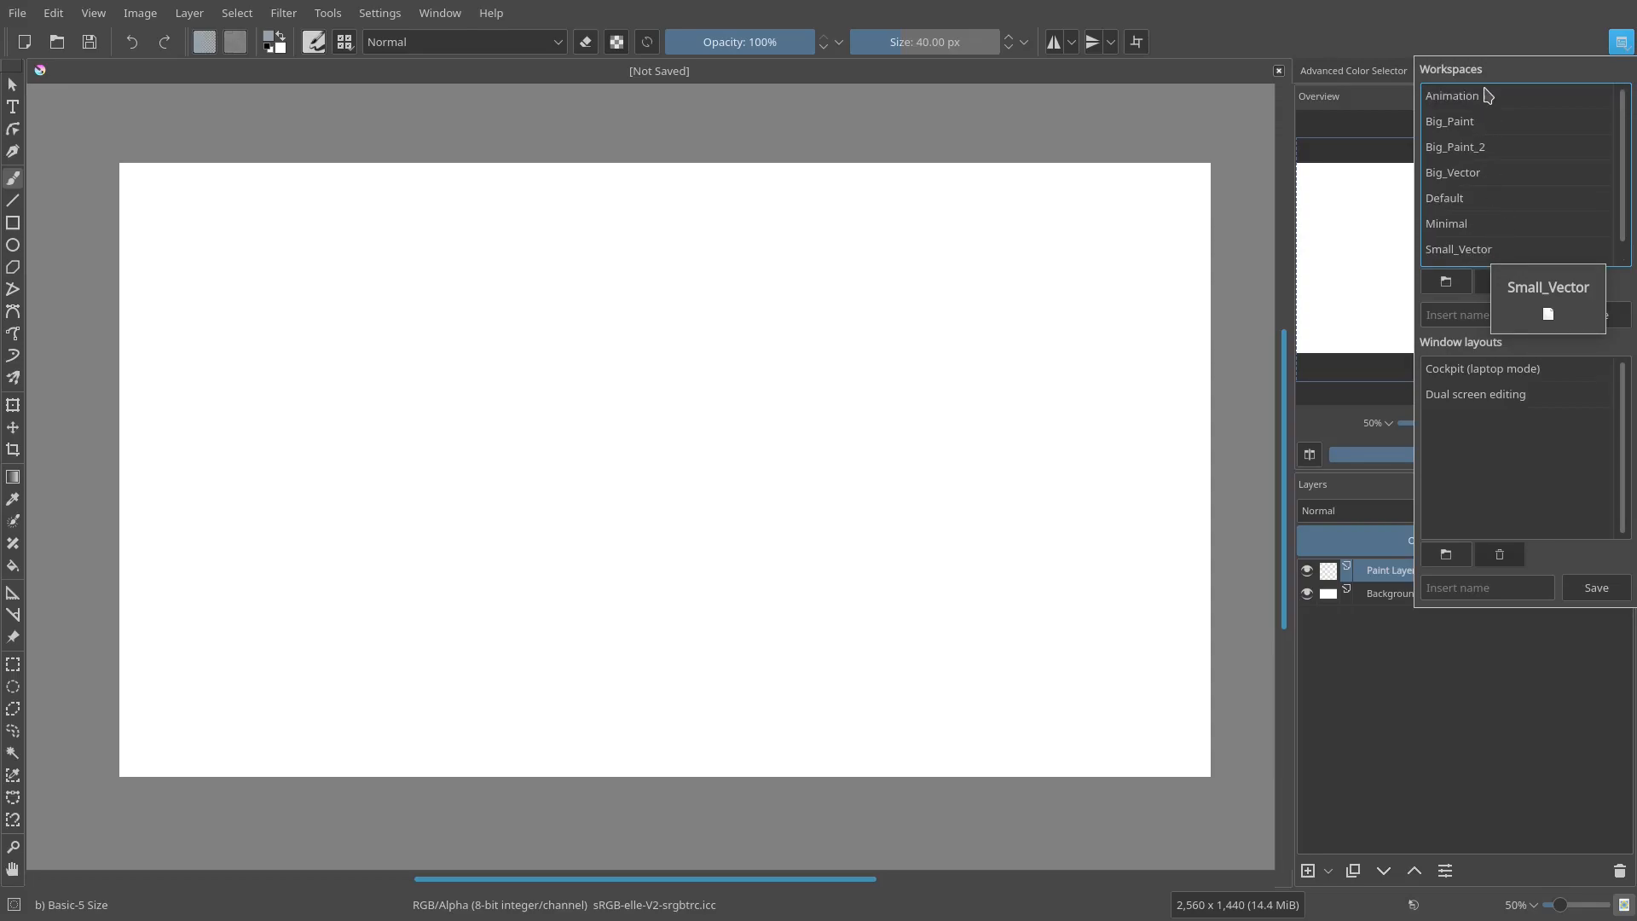
click(1452, 95)
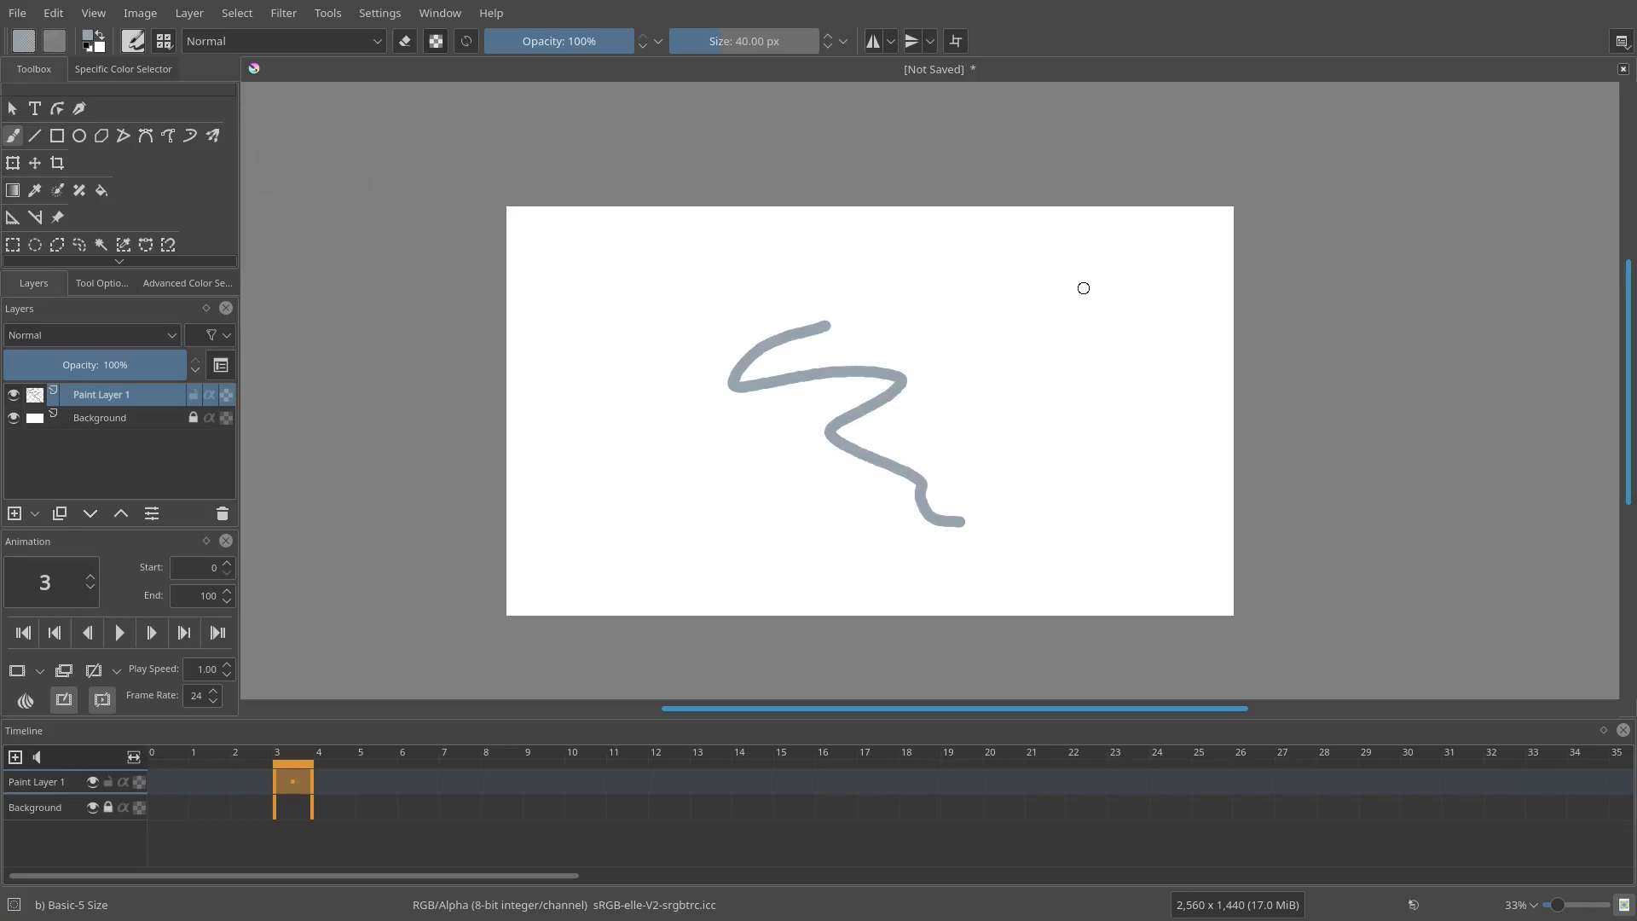
- Try the Big_Paint_2 preset, then apply the Default workspace
click(1620, 41)
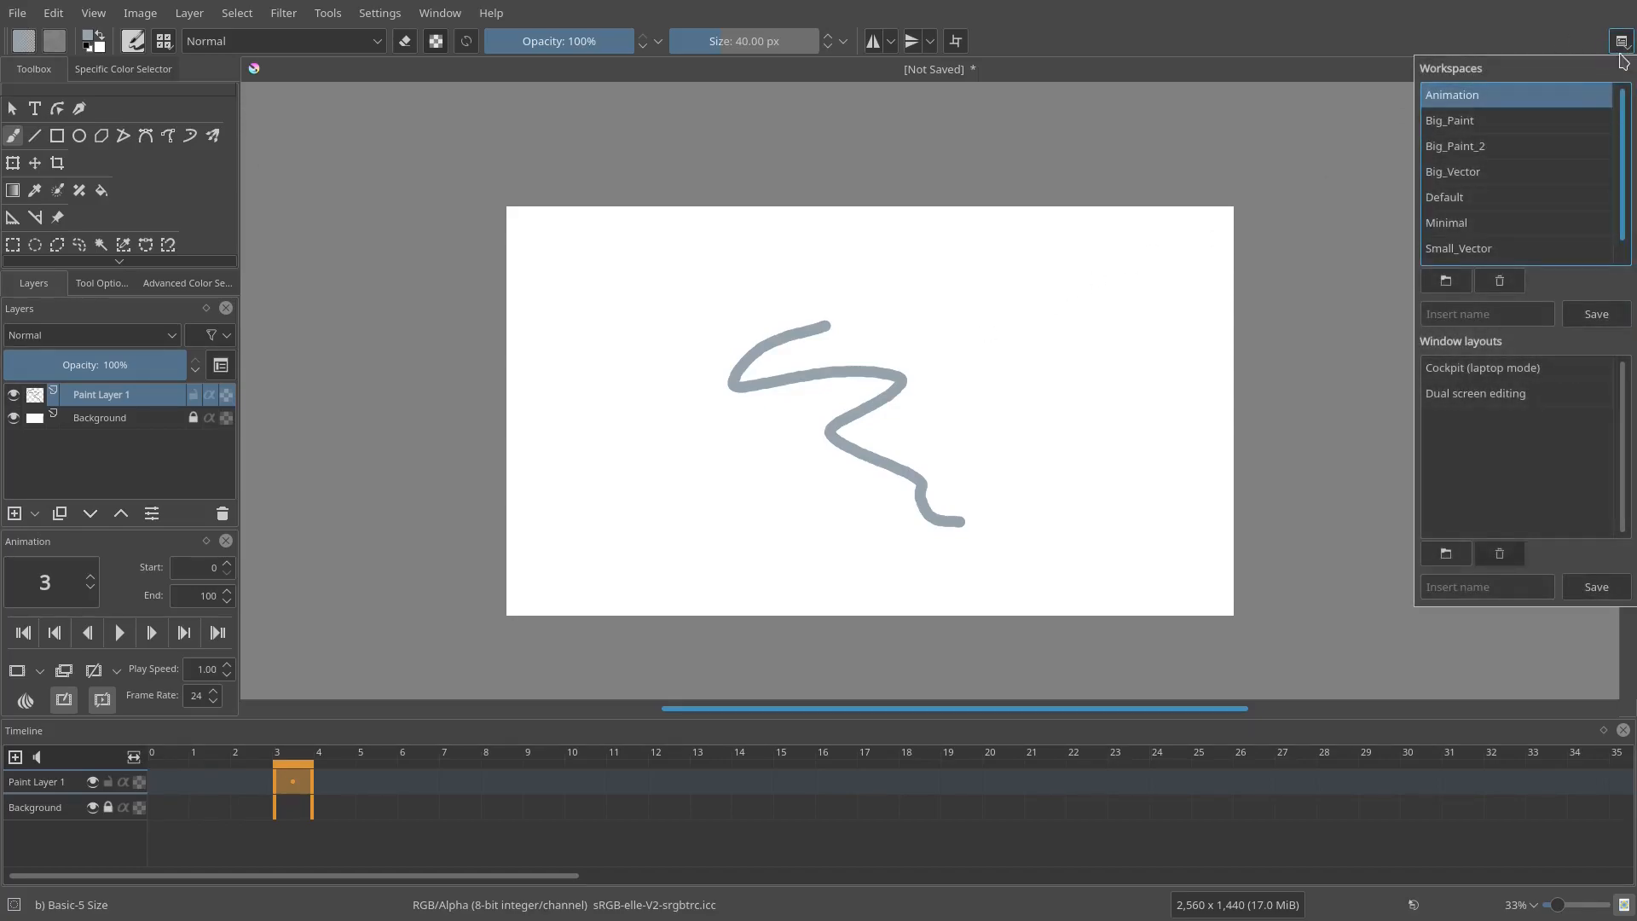
click(1456, 147)
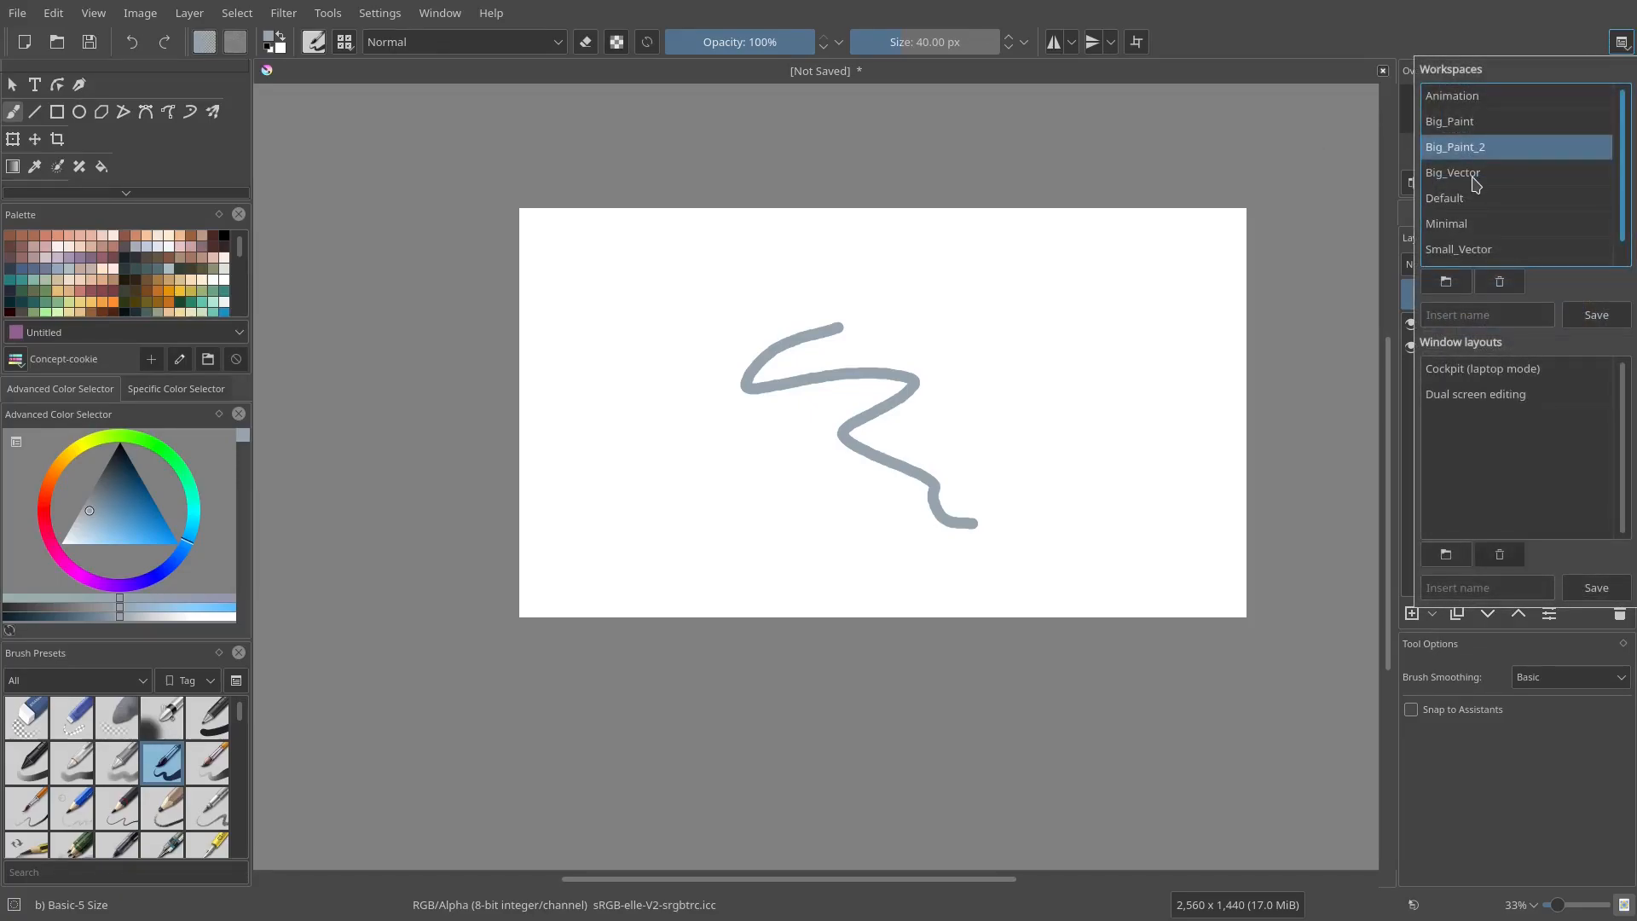
click(1444, 198)
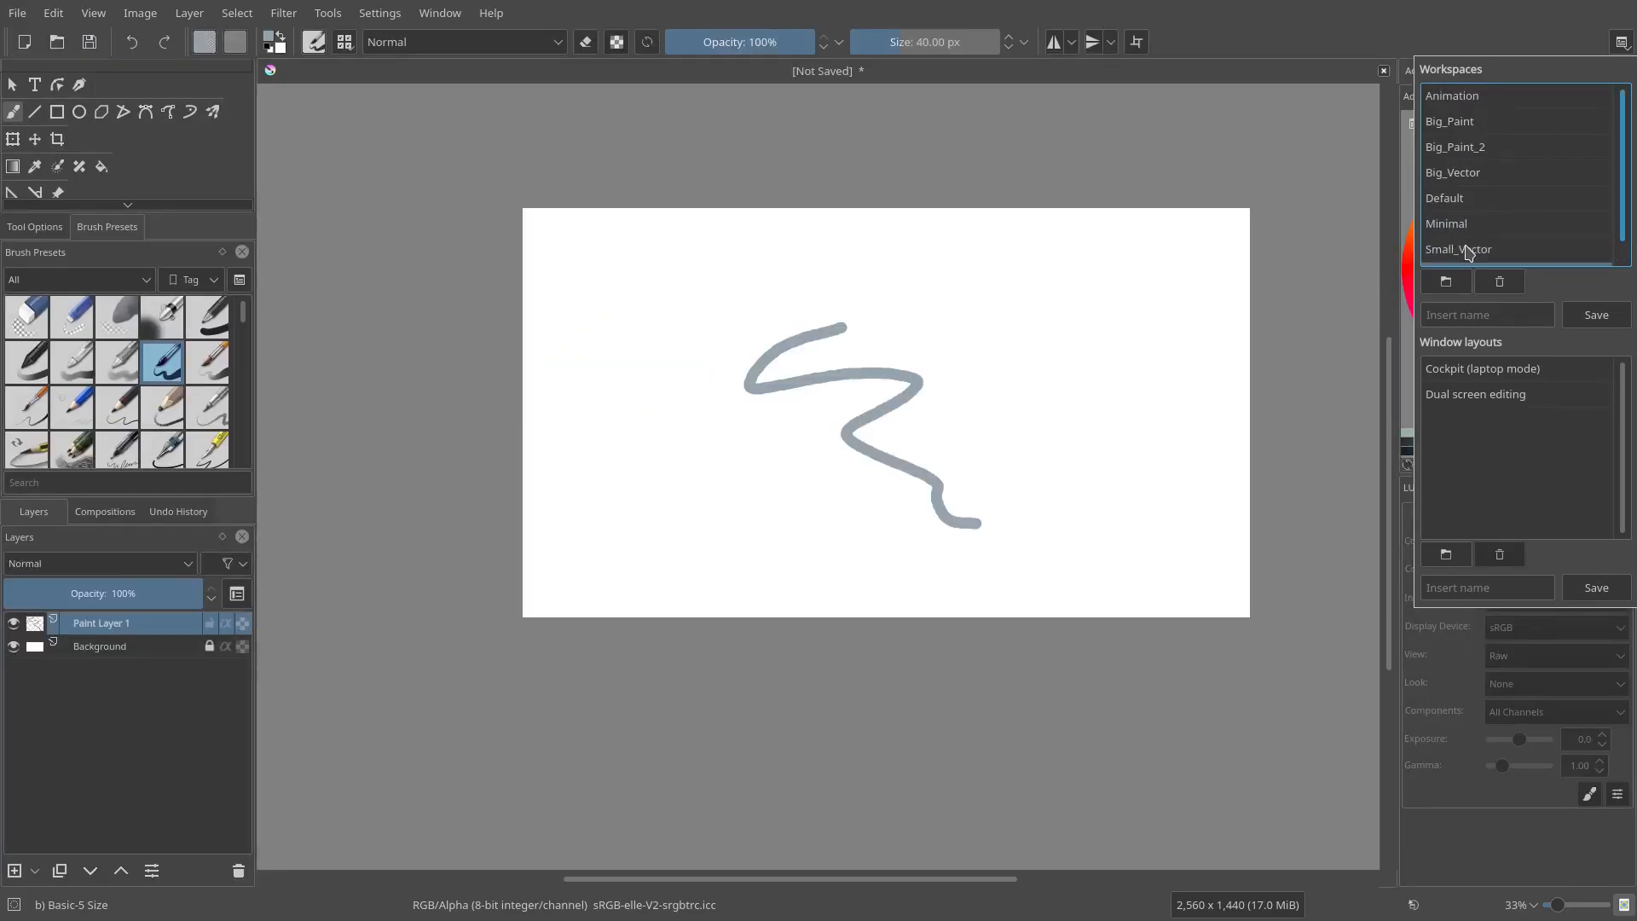
click(1445, 198)
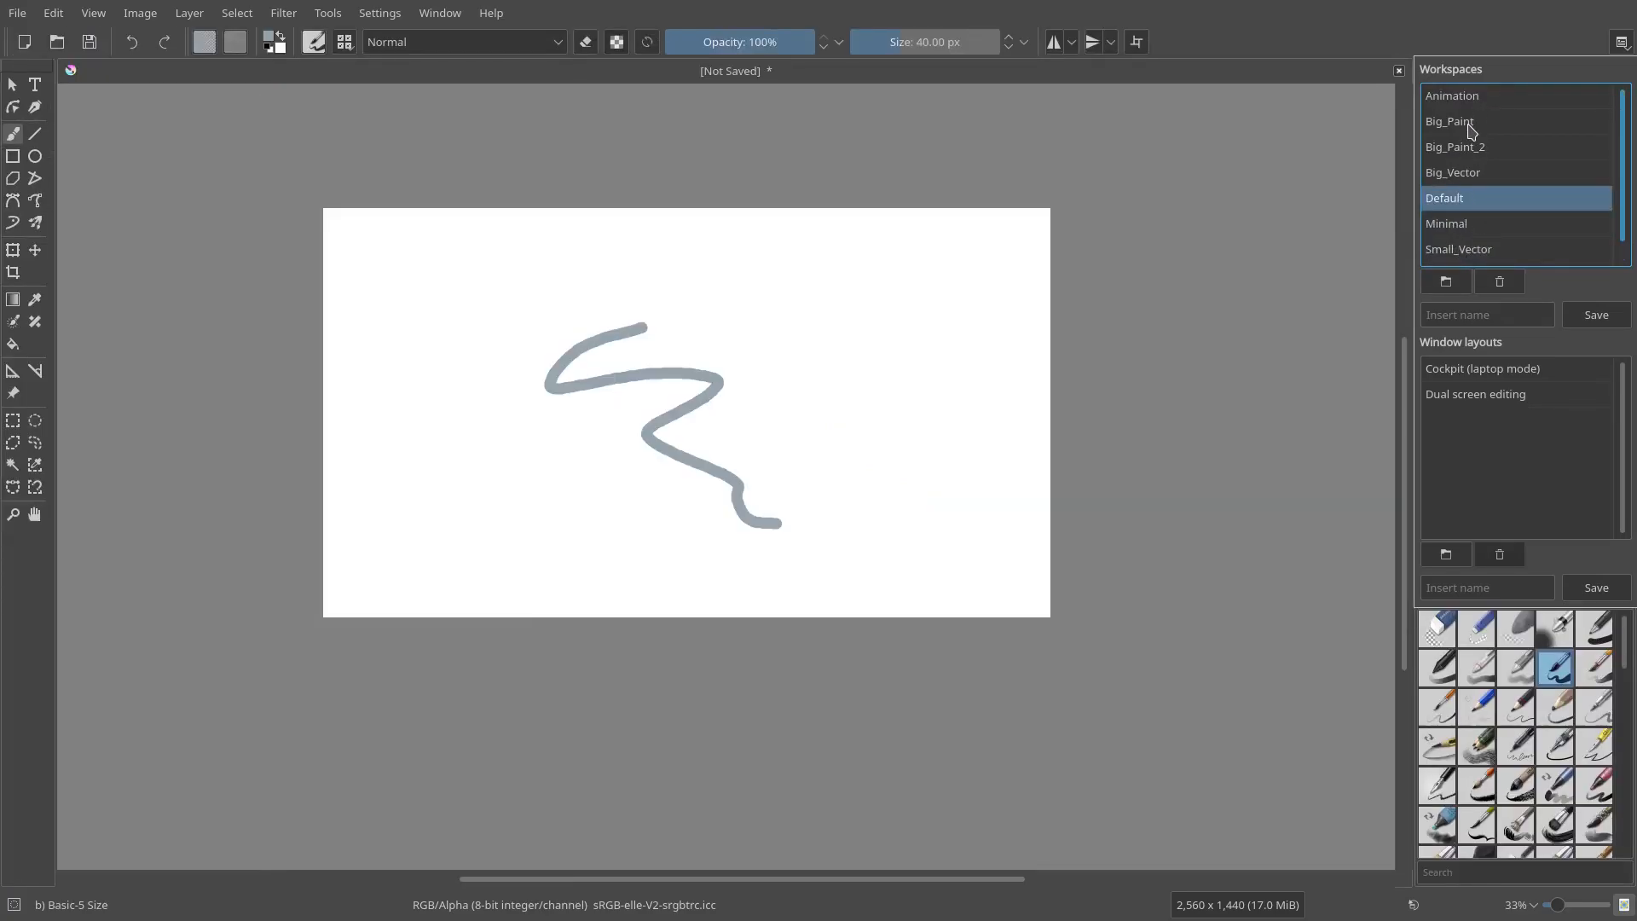
- Try the Big_Vector preset, then settle back on the Default workspace
click(1453, 172)
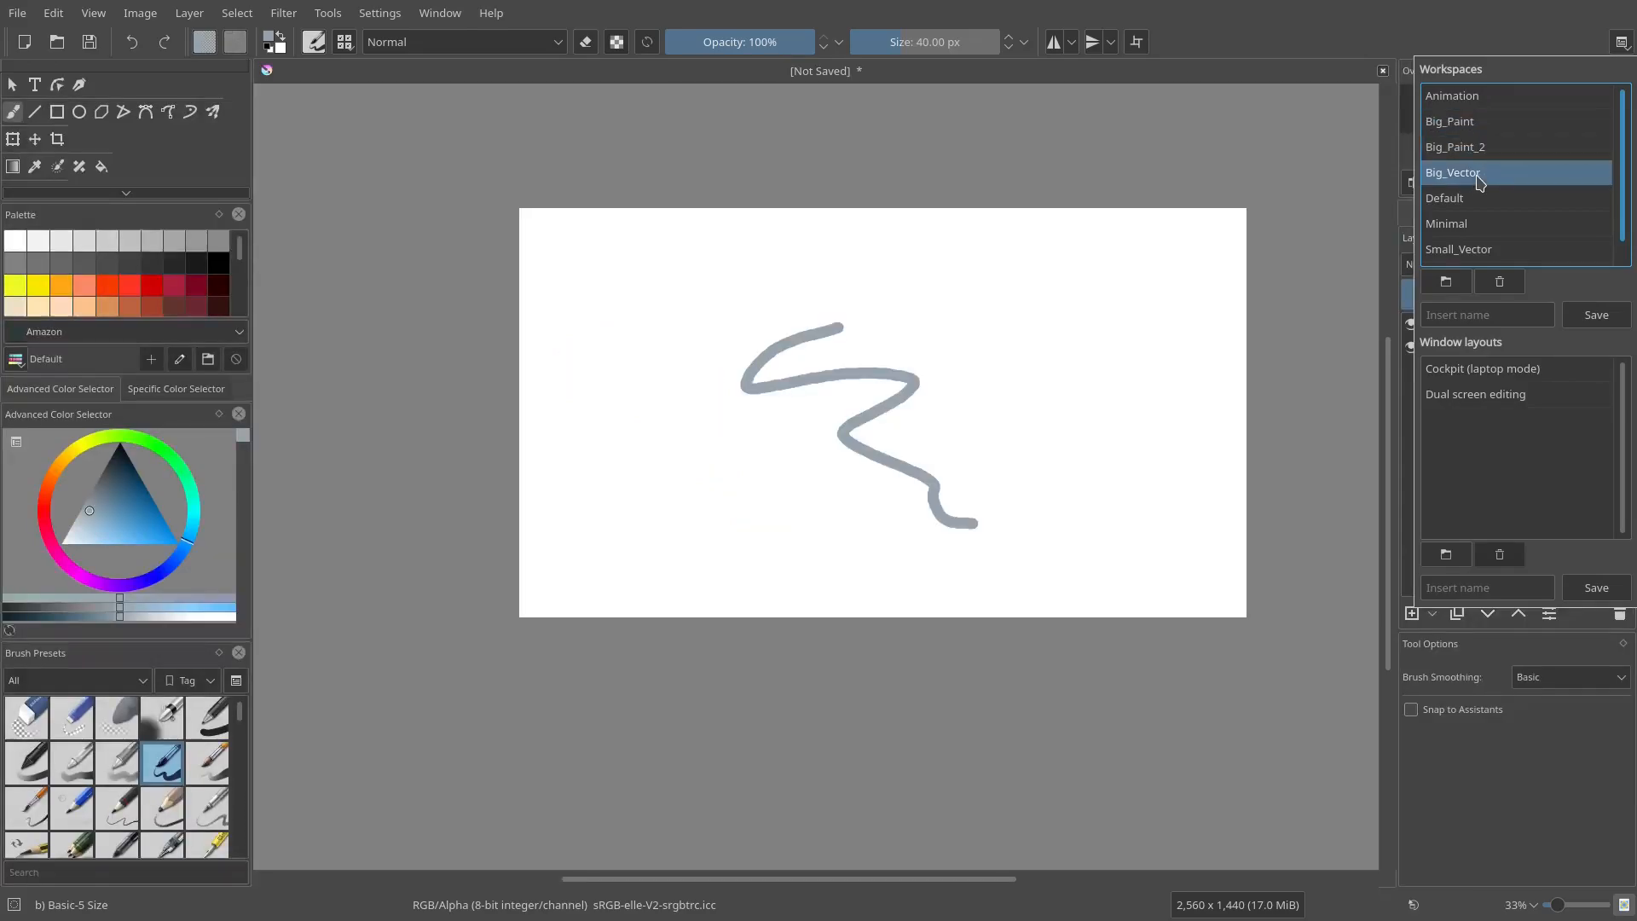
click(1453, 172)
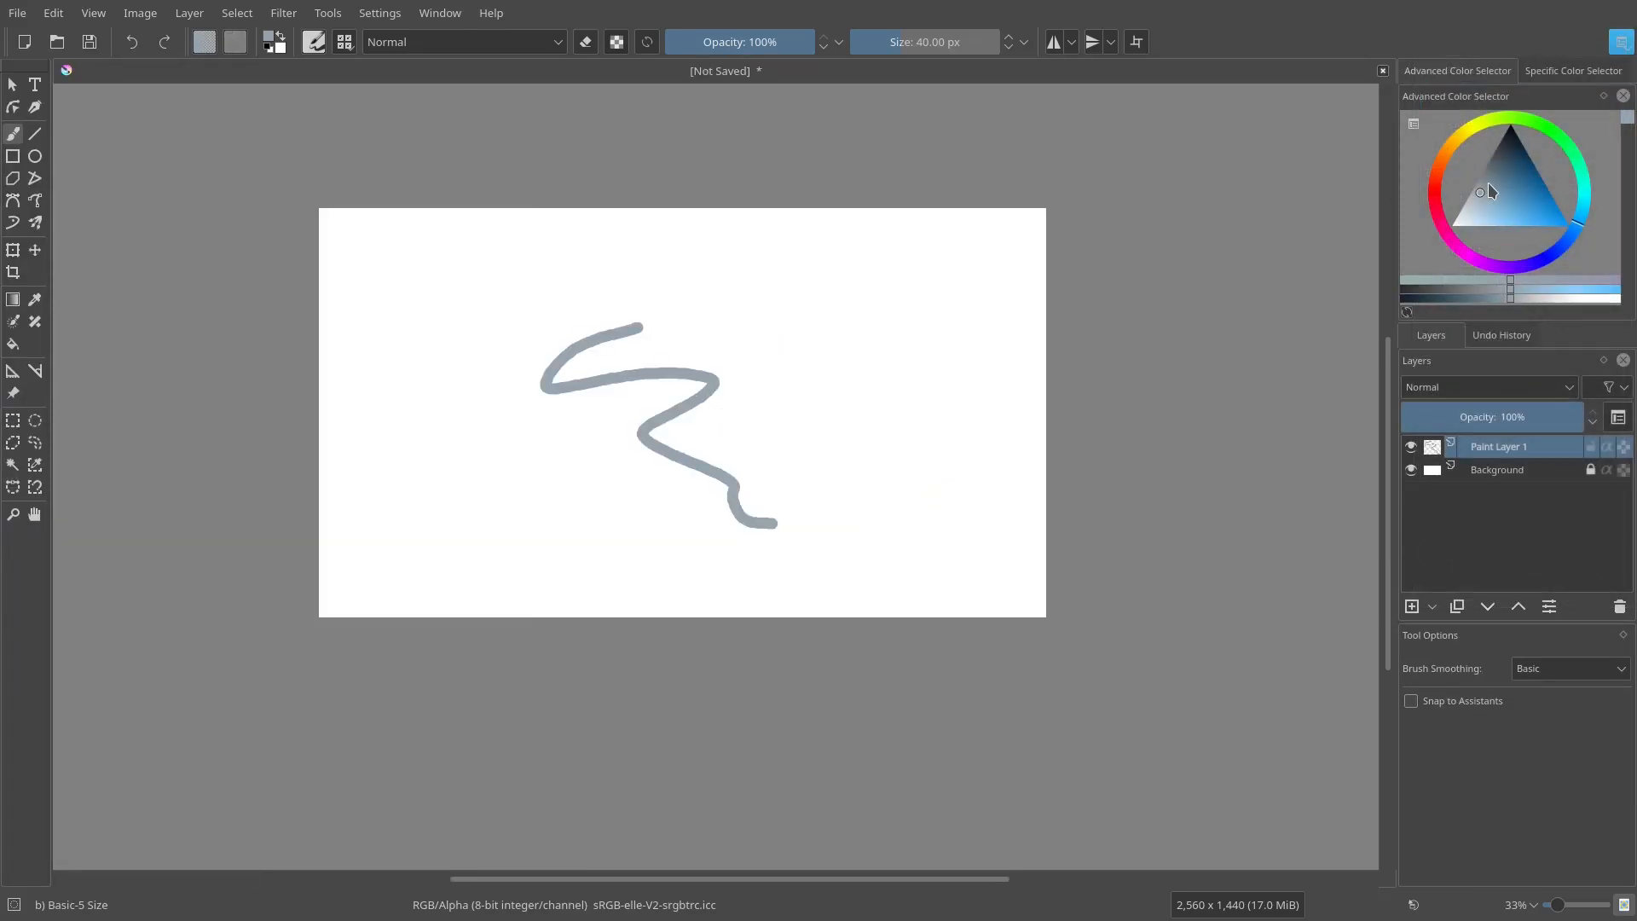
click(1620, 41)
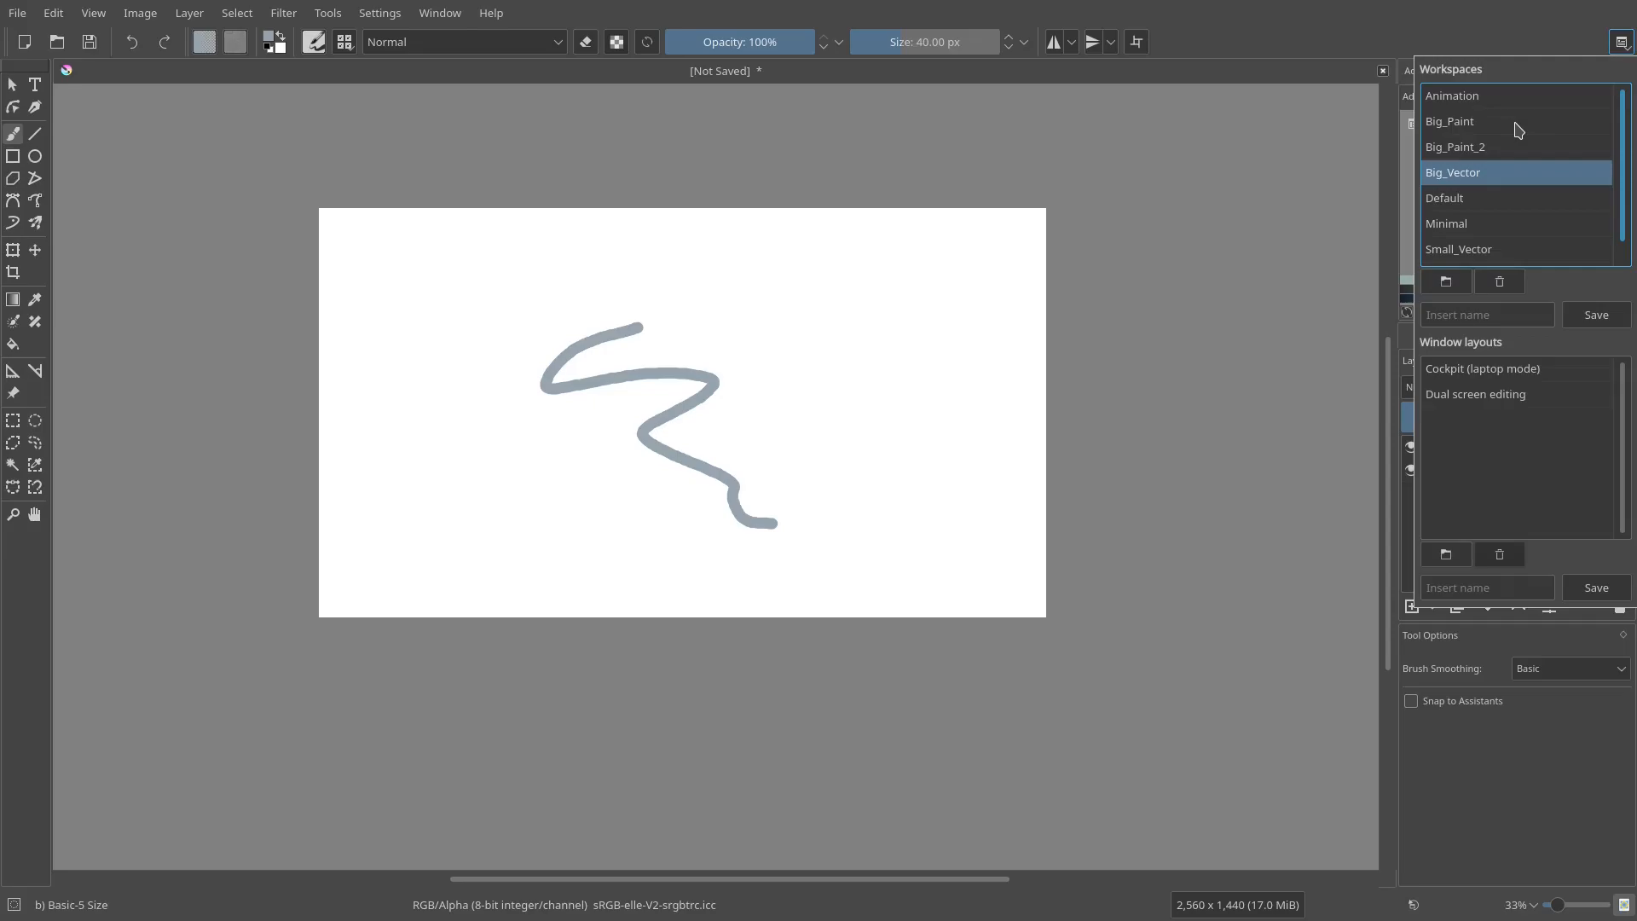
click(1445, 198)
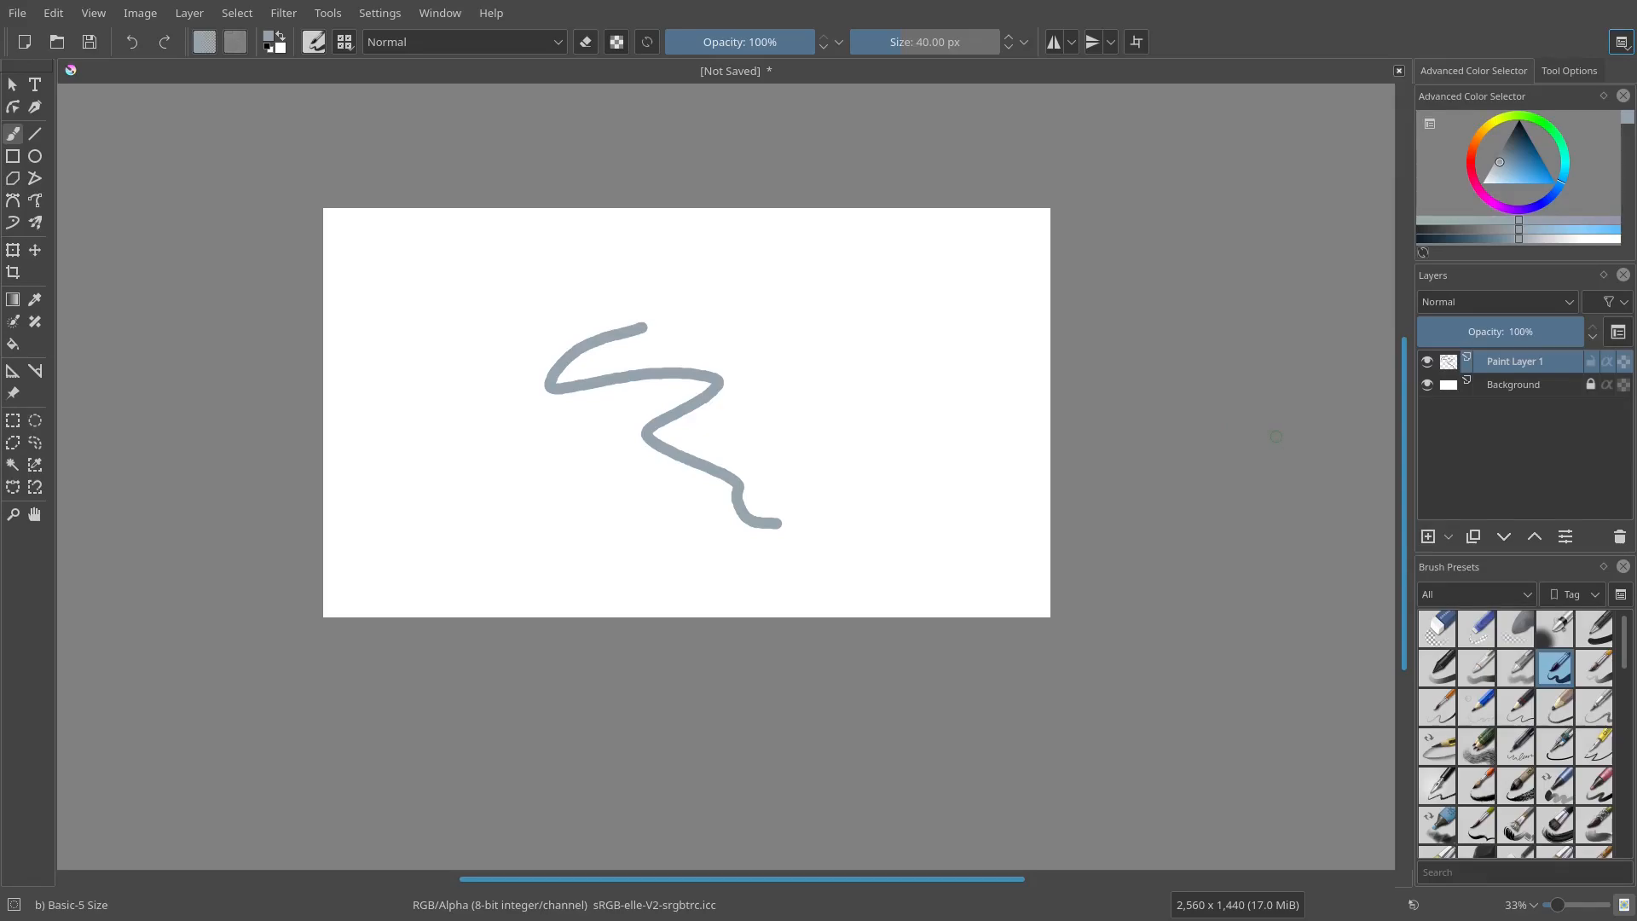
- Remove the Advanced Color Selector and Brush Presets dockers, leaving Layers stacked above Tool Options
click(1569, 72)
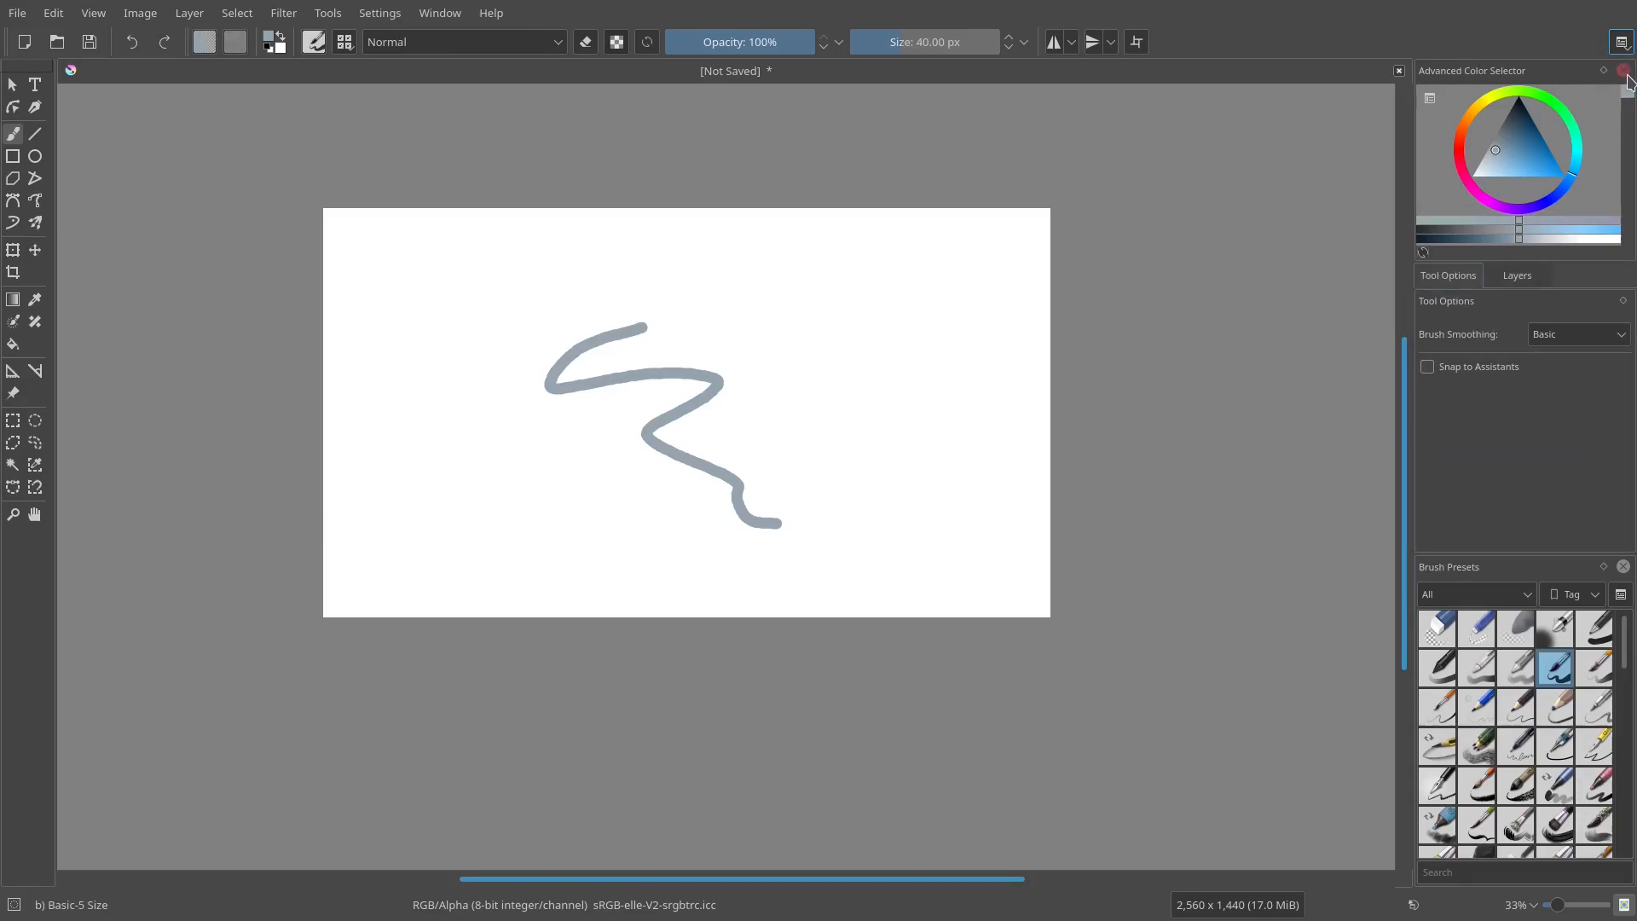
click(1621, 72)
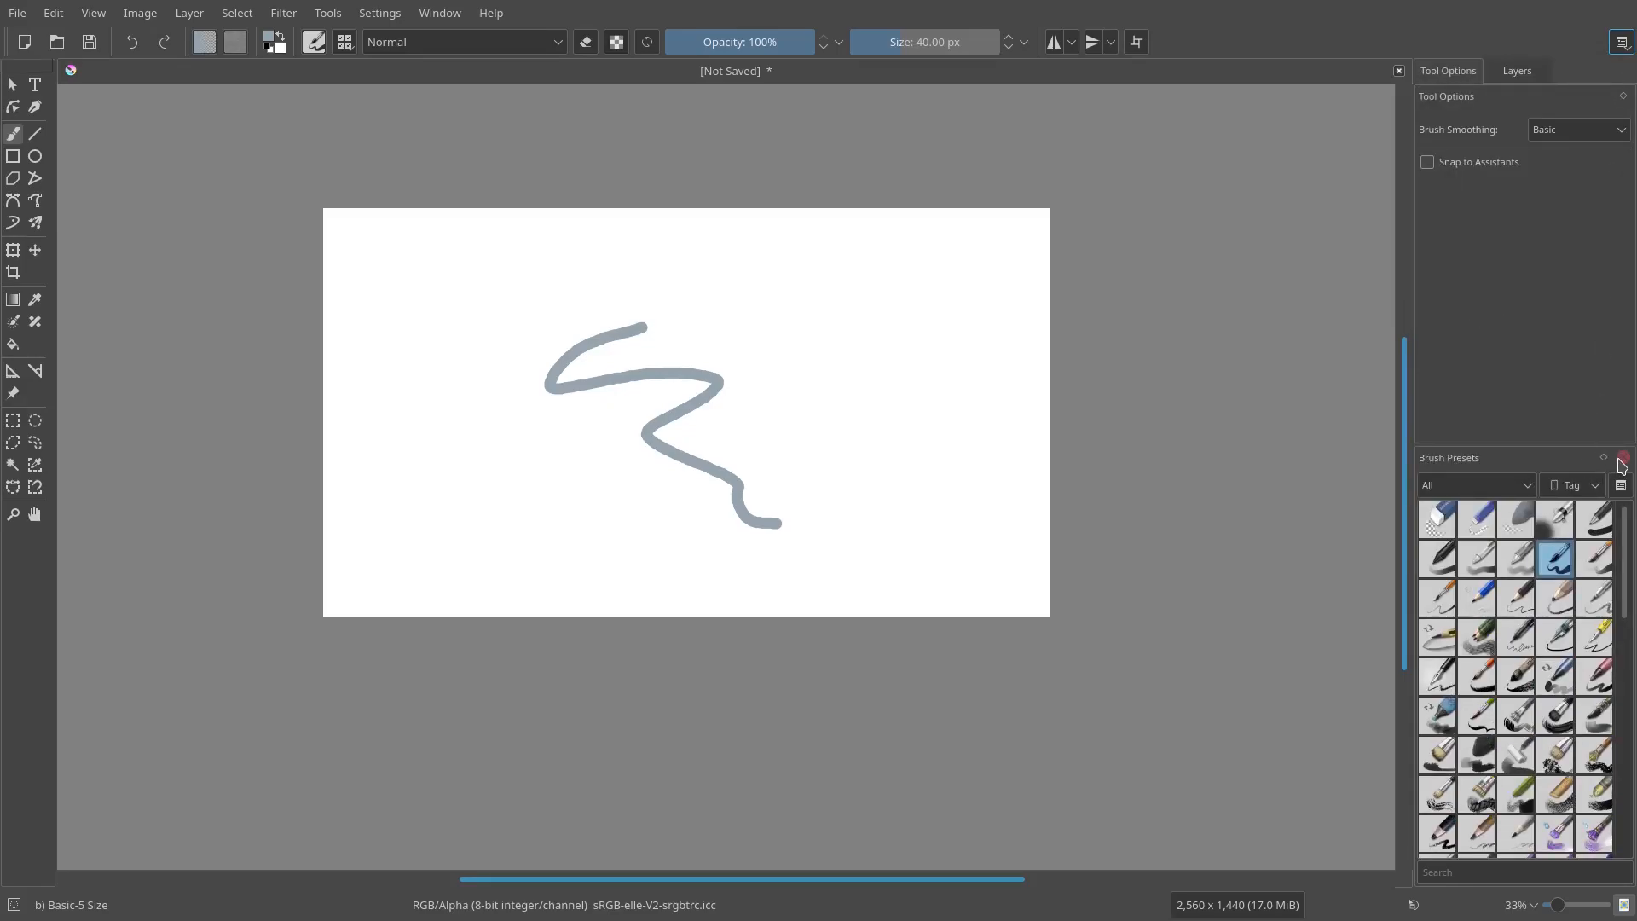
click(1623, 457)
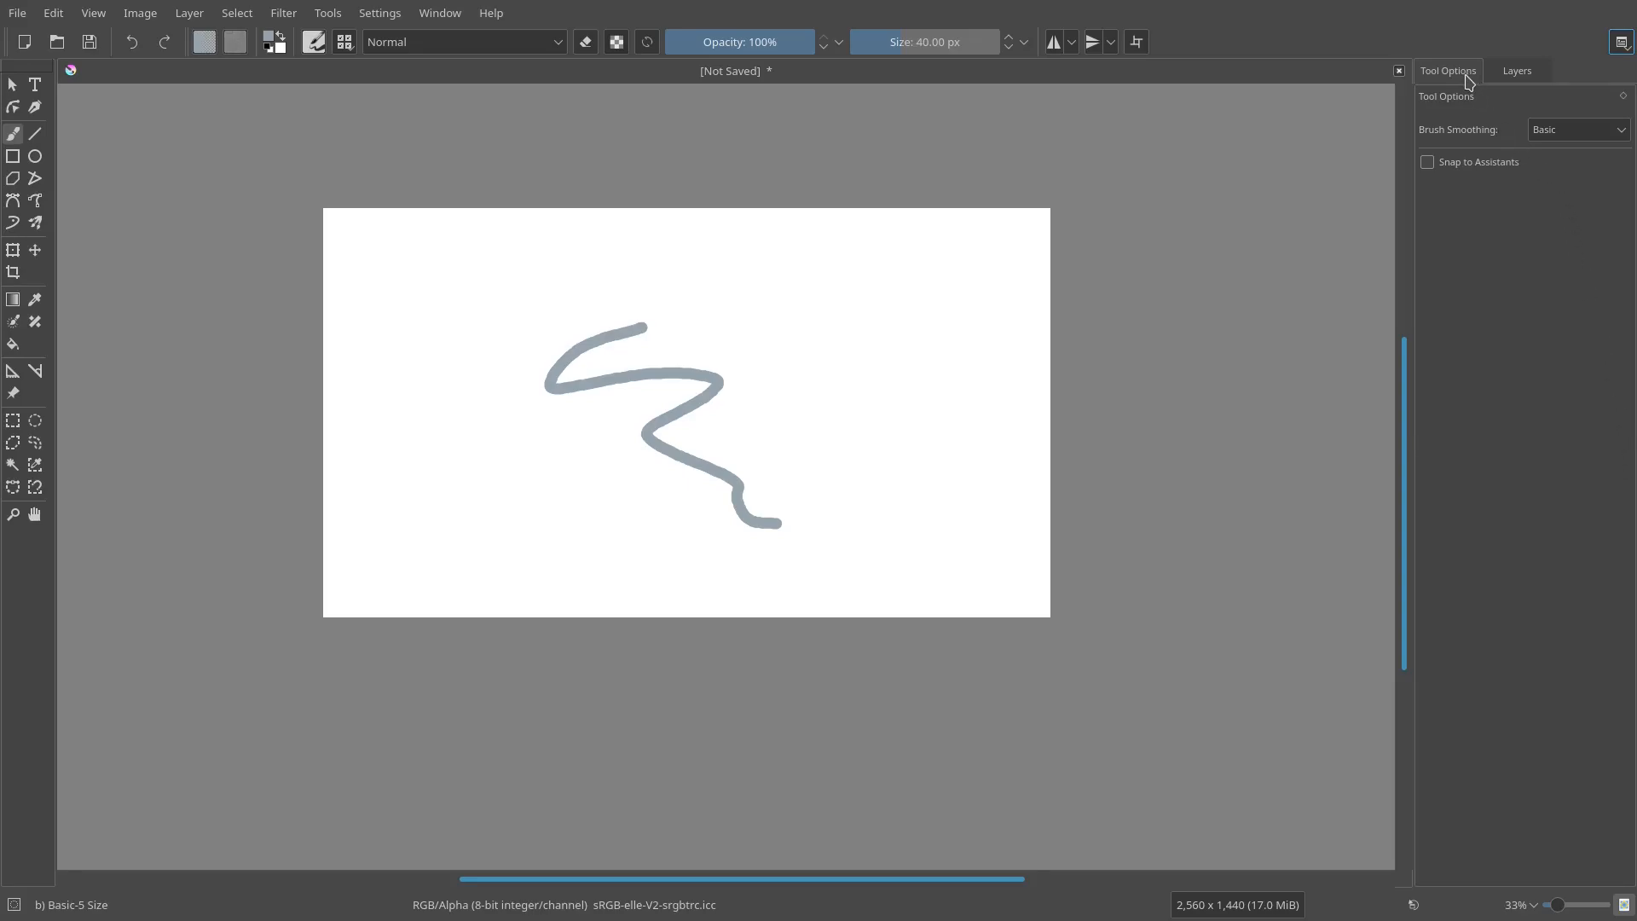
click(1517, 70)
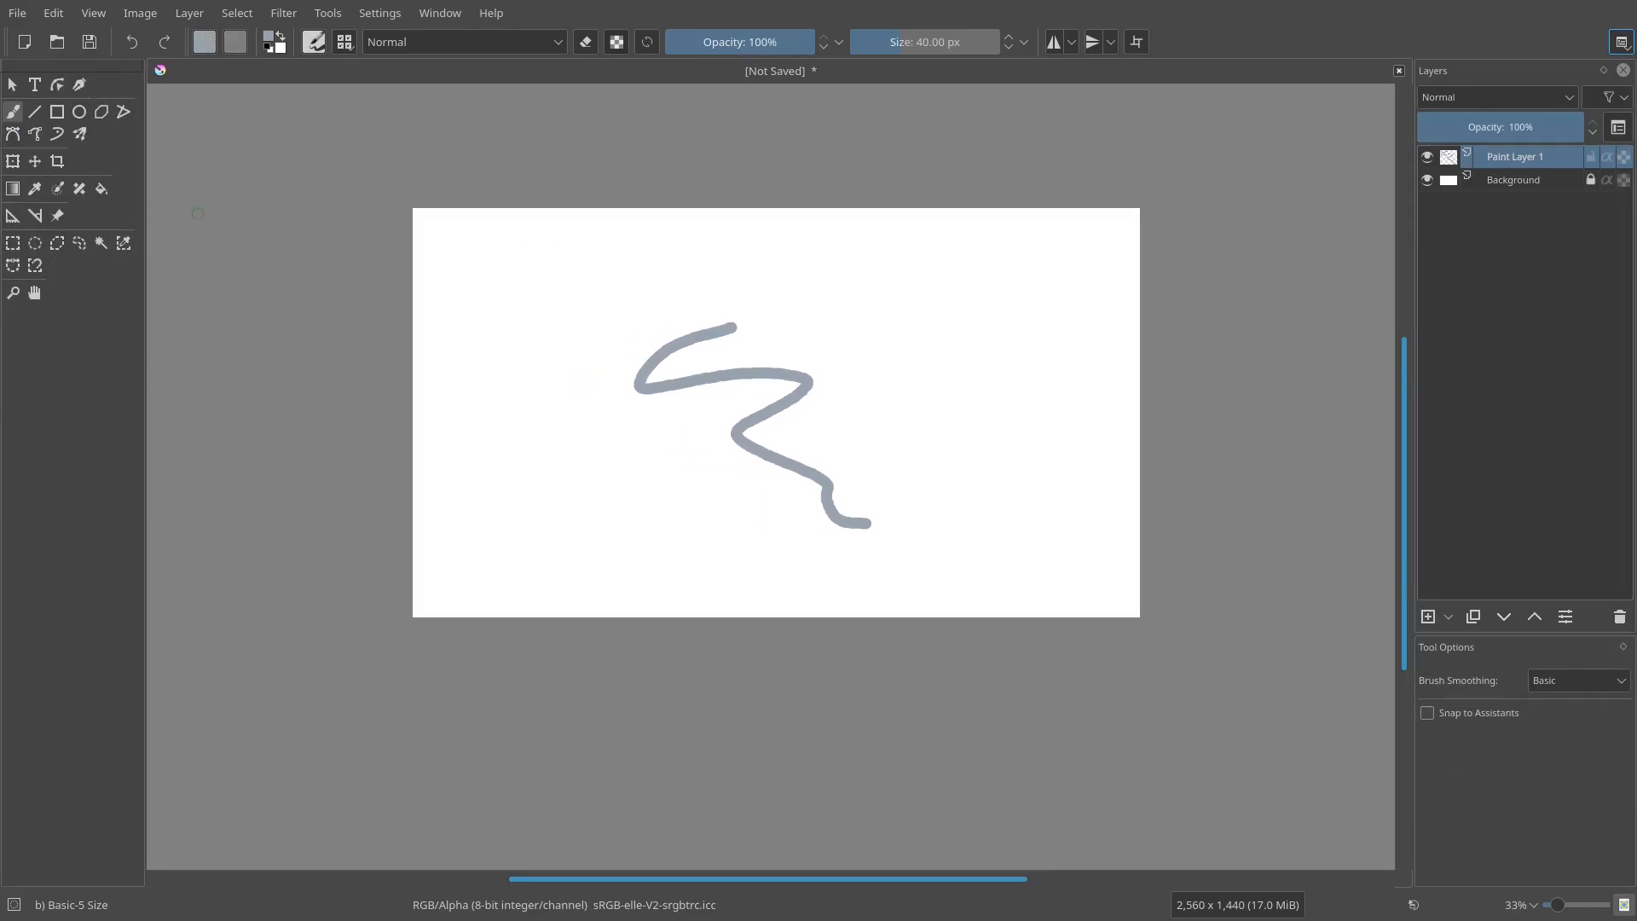
mouse_move(1114, 338)
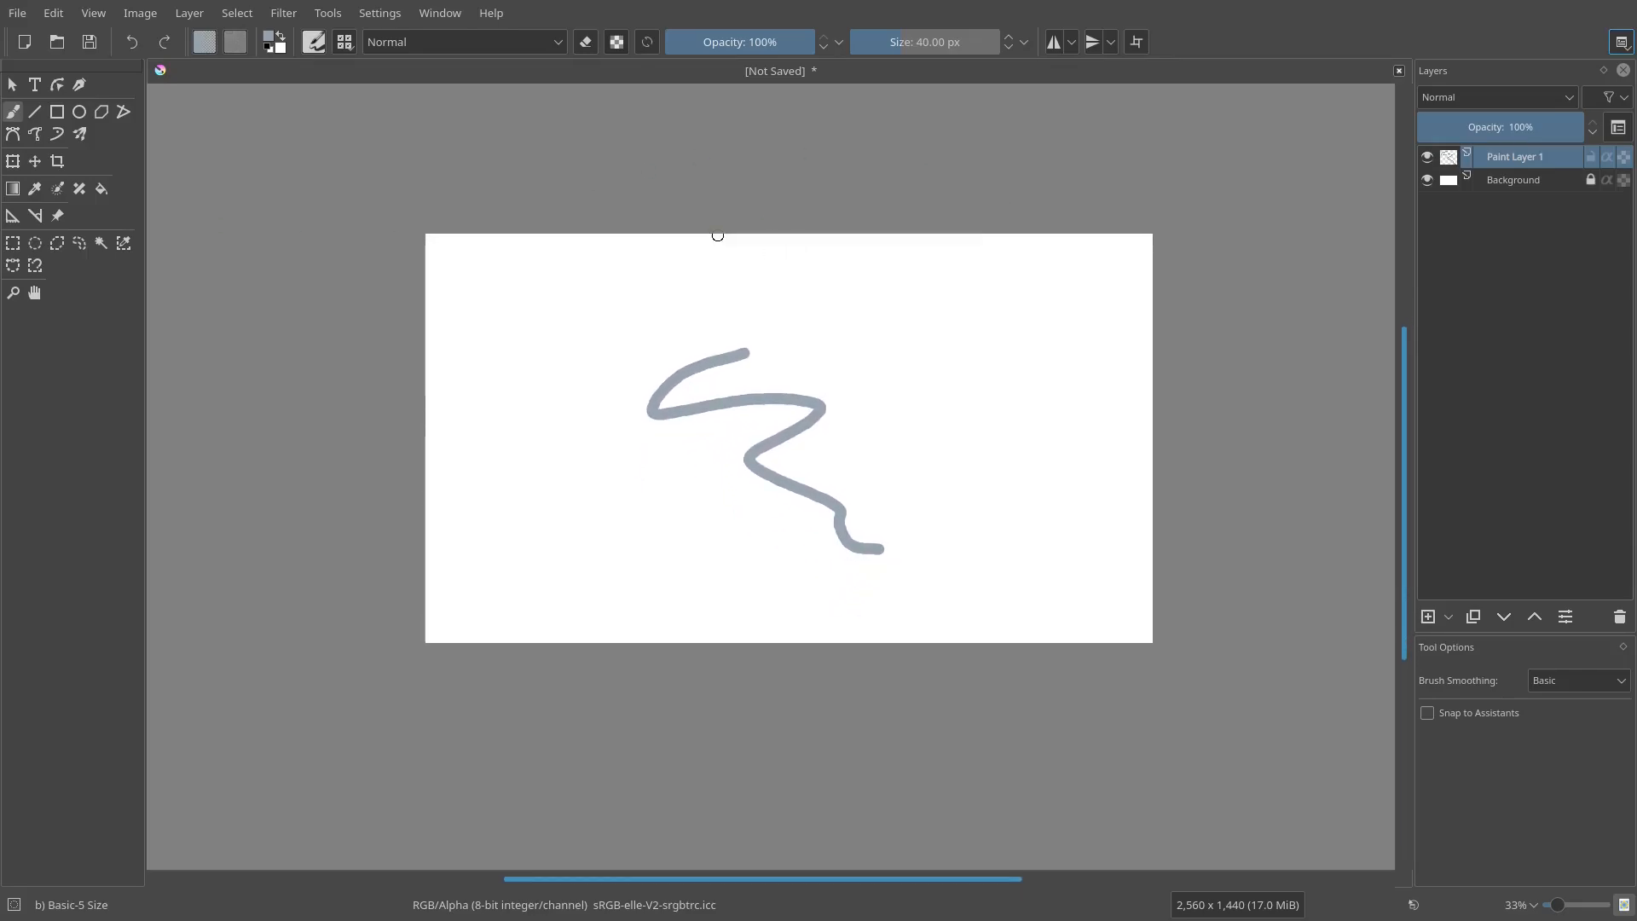
mouse_move(1506, 28)
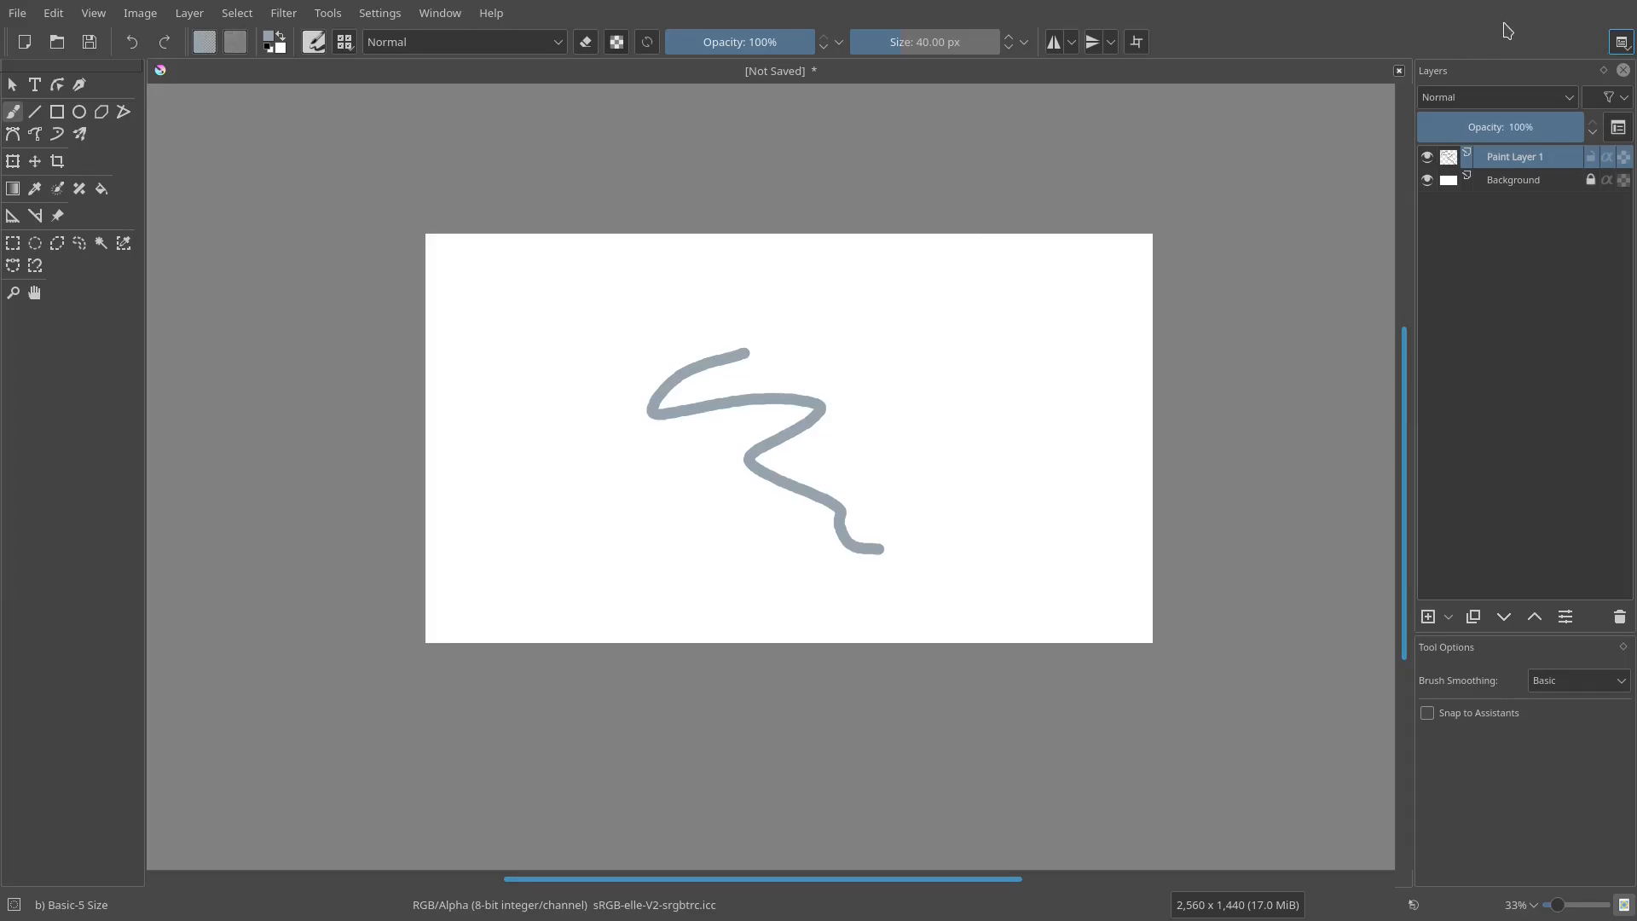
click(1618, 41)
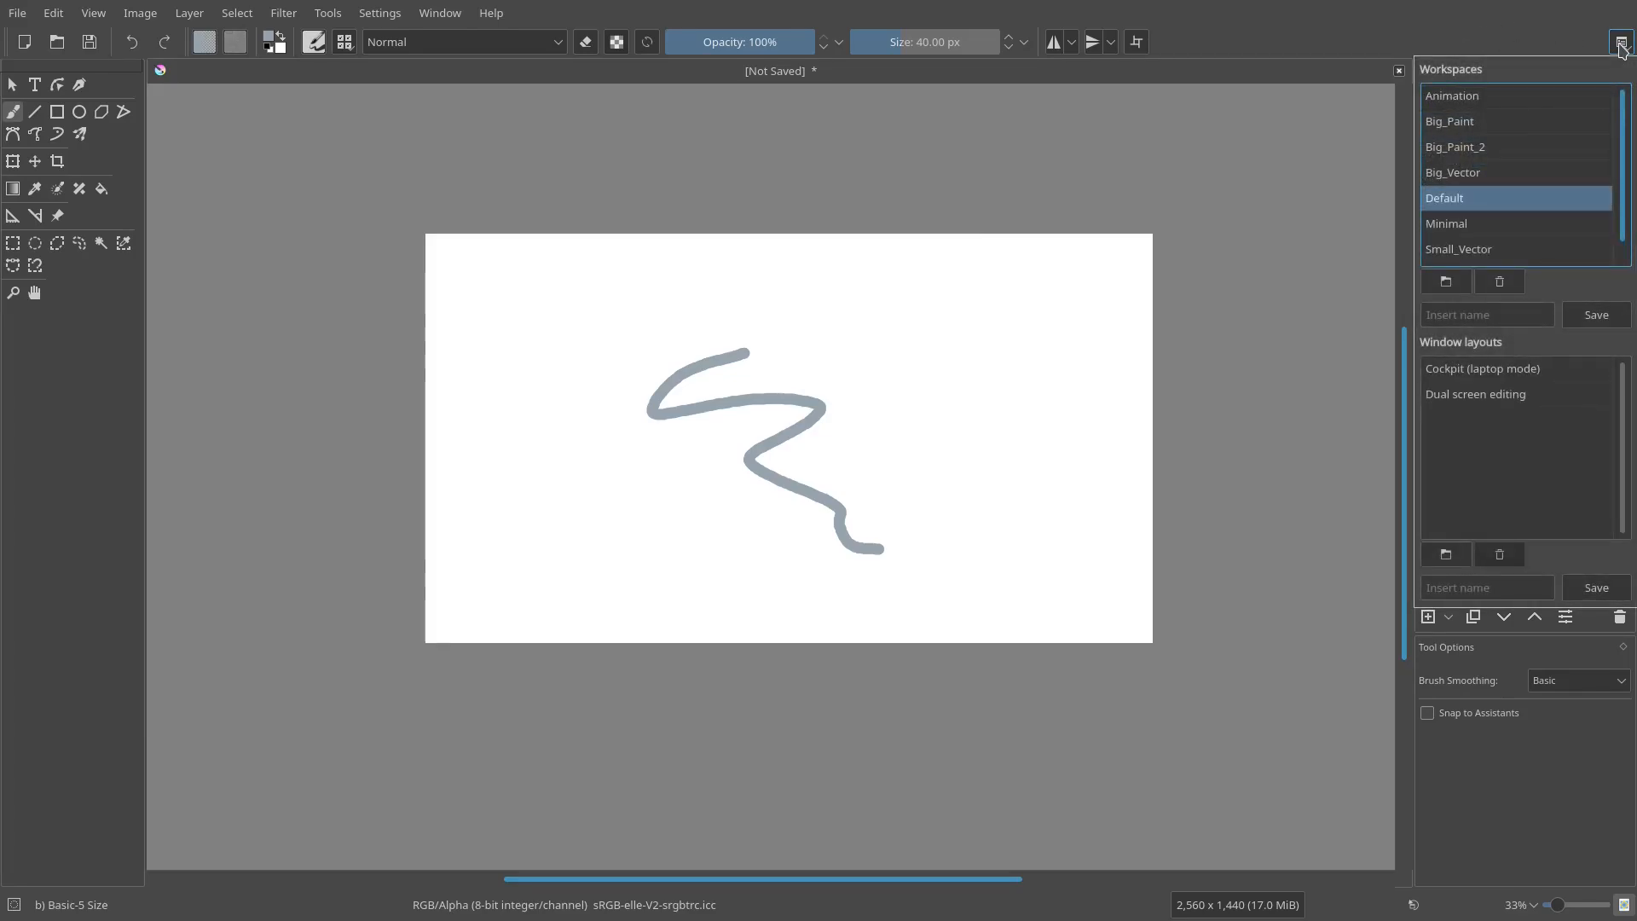
- Save the layout as workspace 'Kai's Space', then apply Big_Paint_2
click(1487, 313)
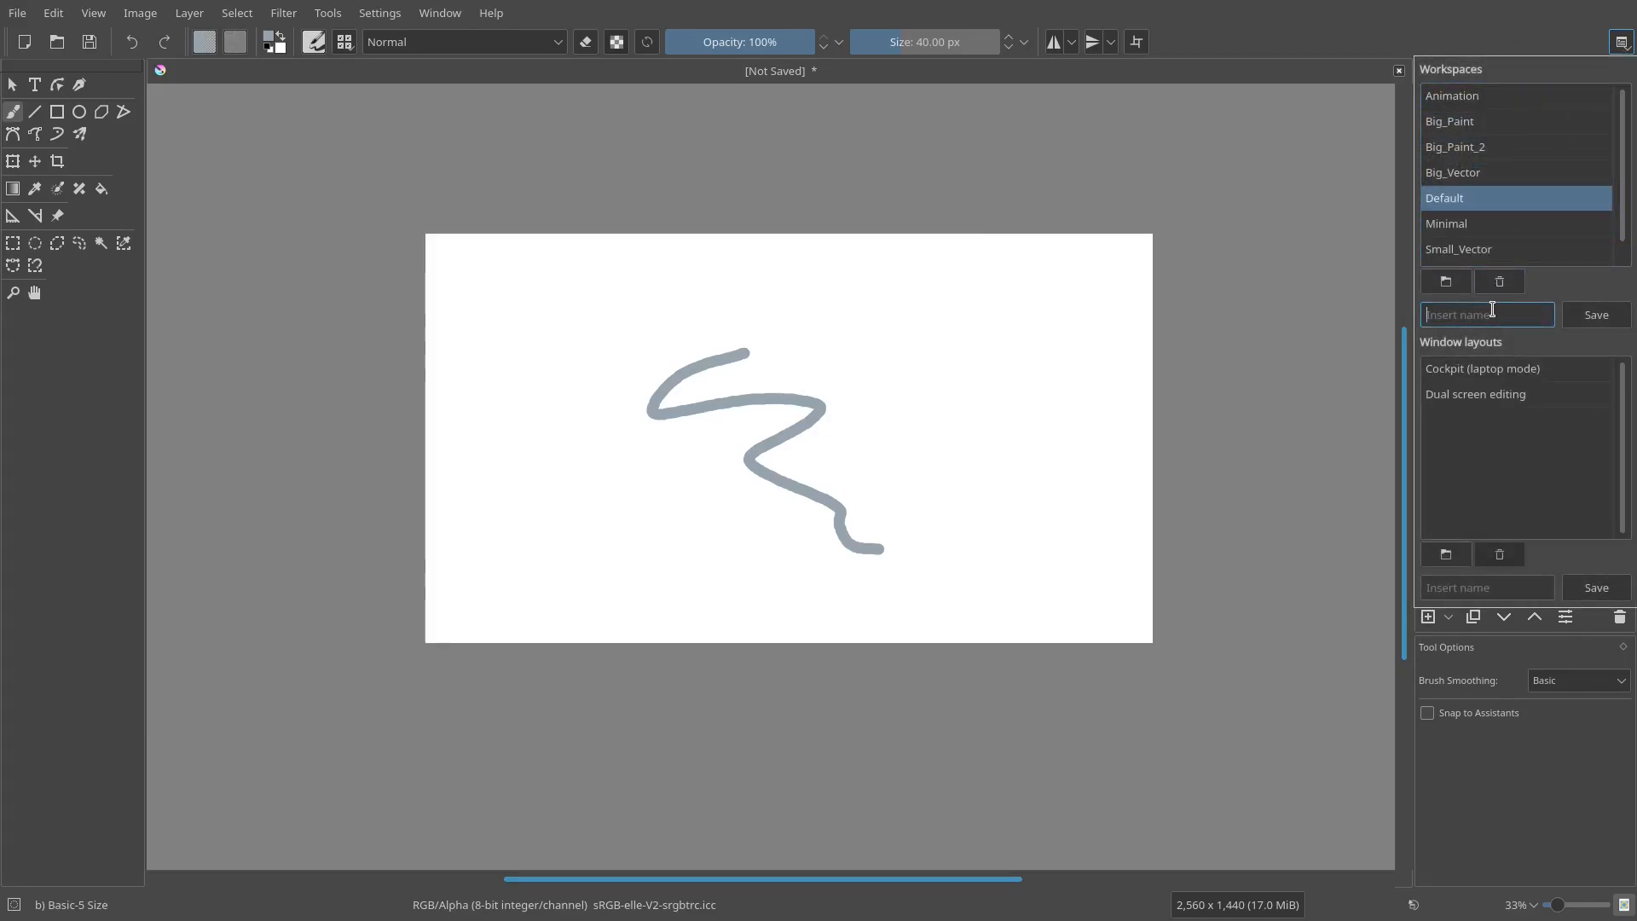
text(Kai's)
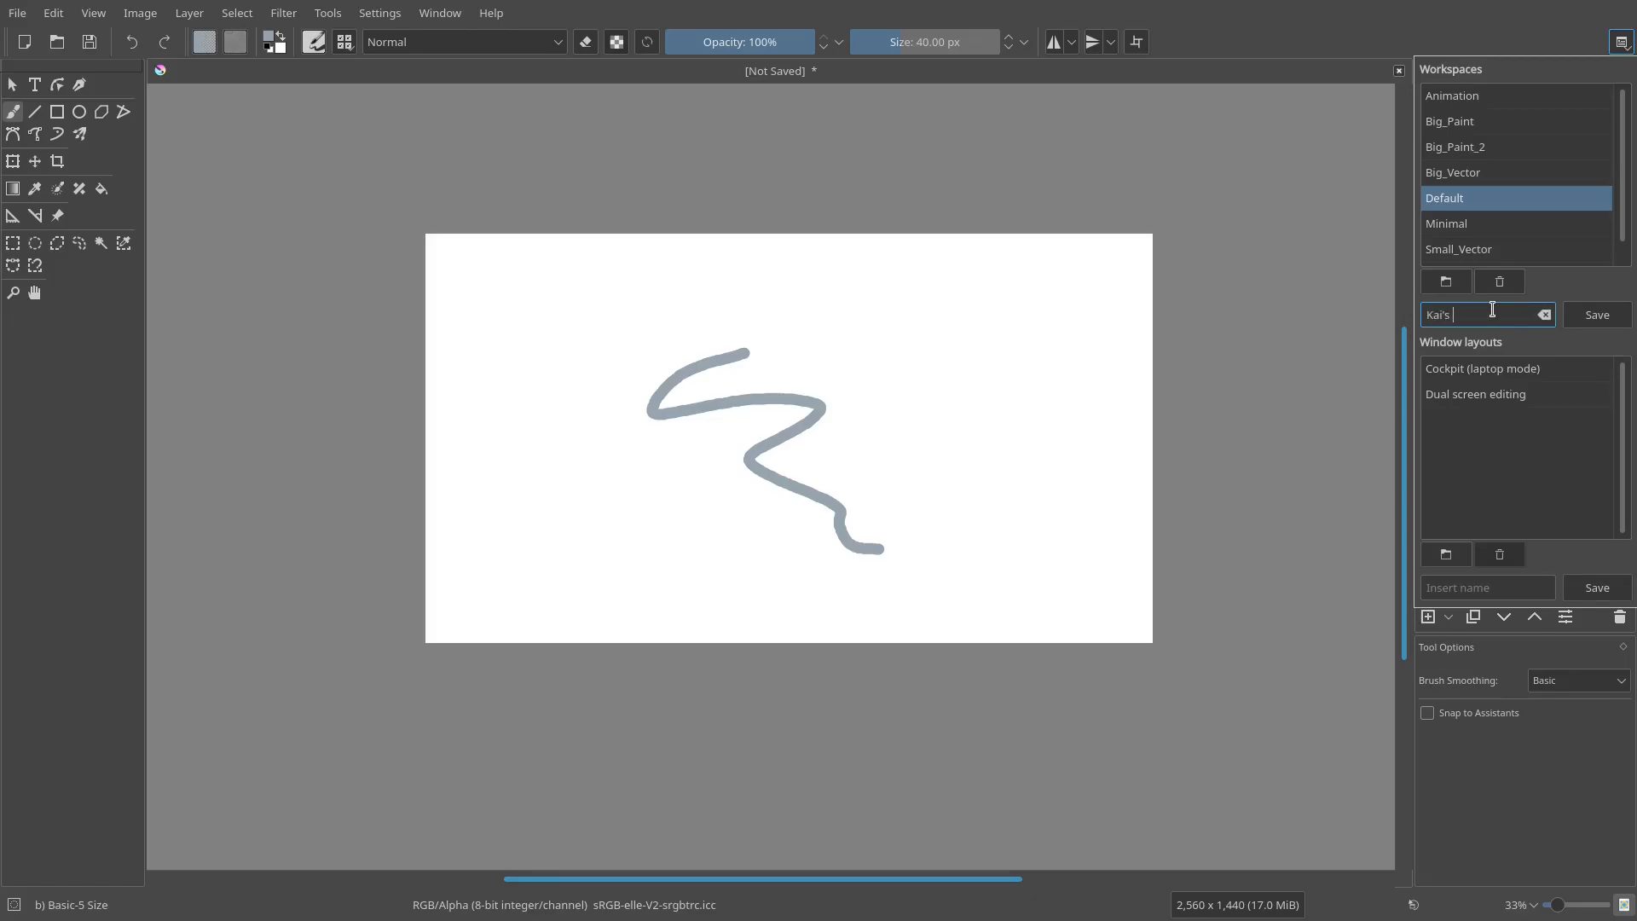
text(Space)
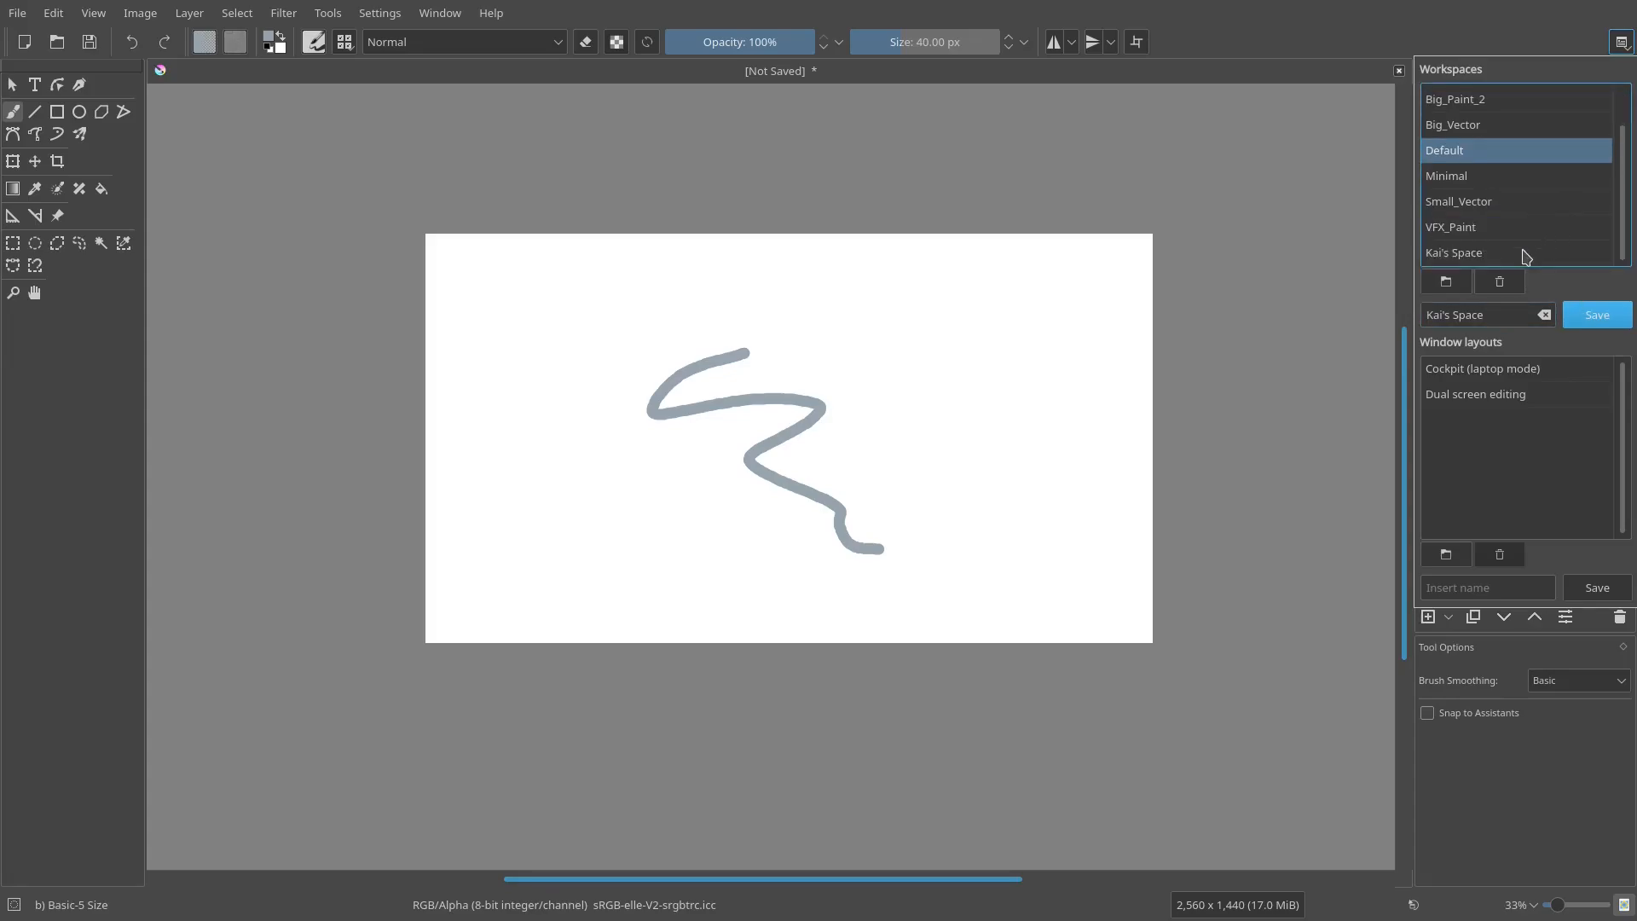
click(1452, 253)
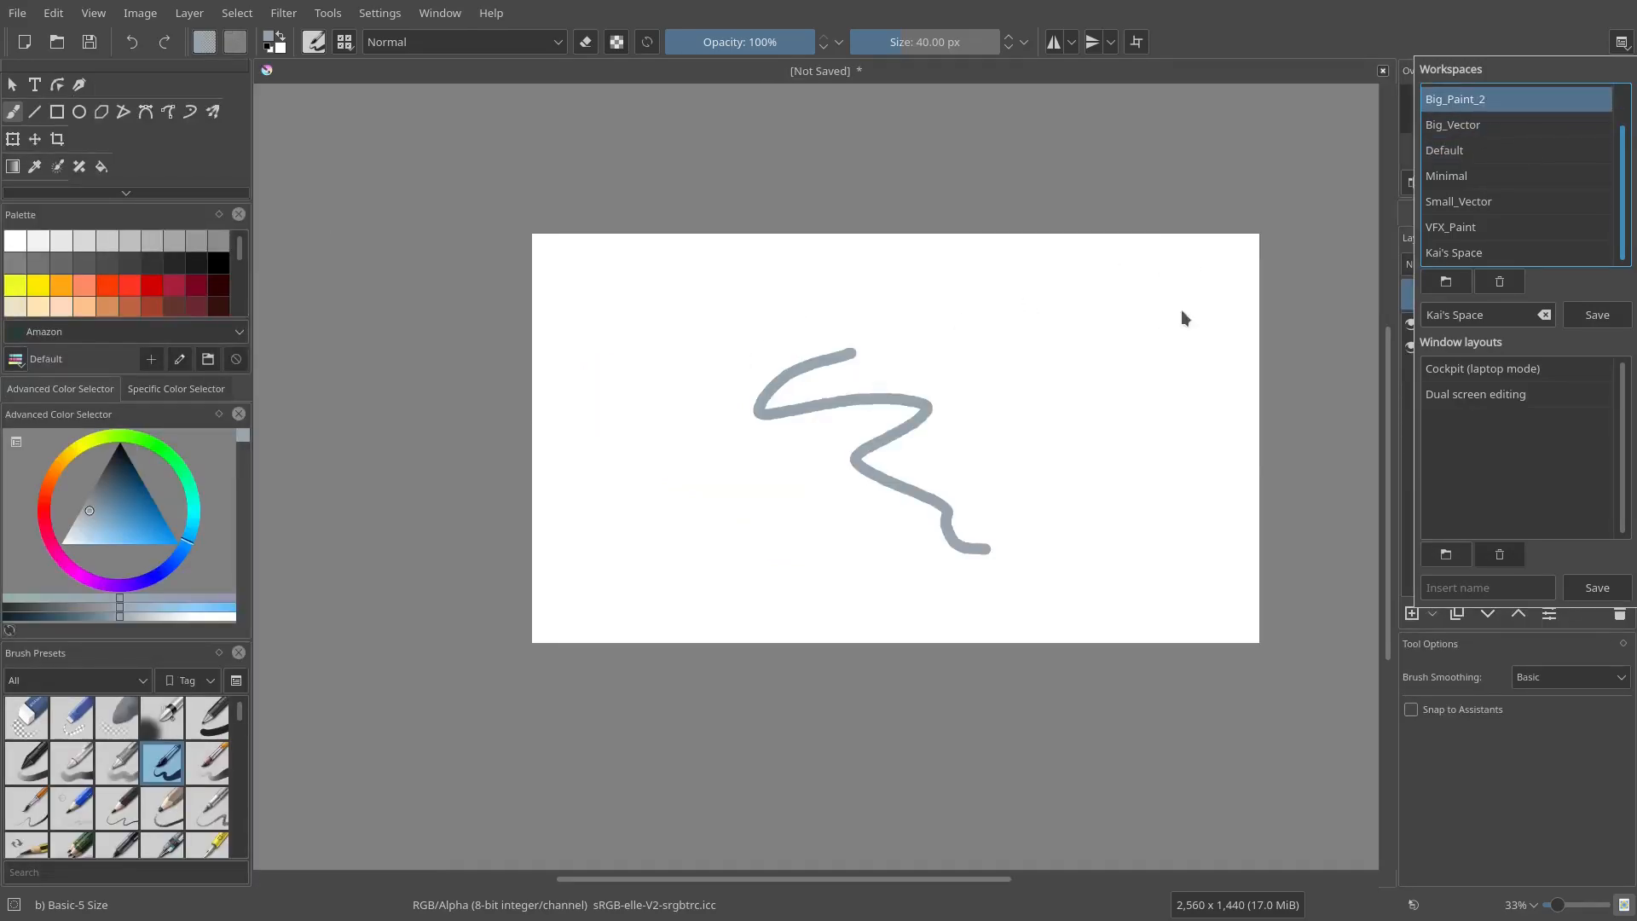
click(1453, 253)
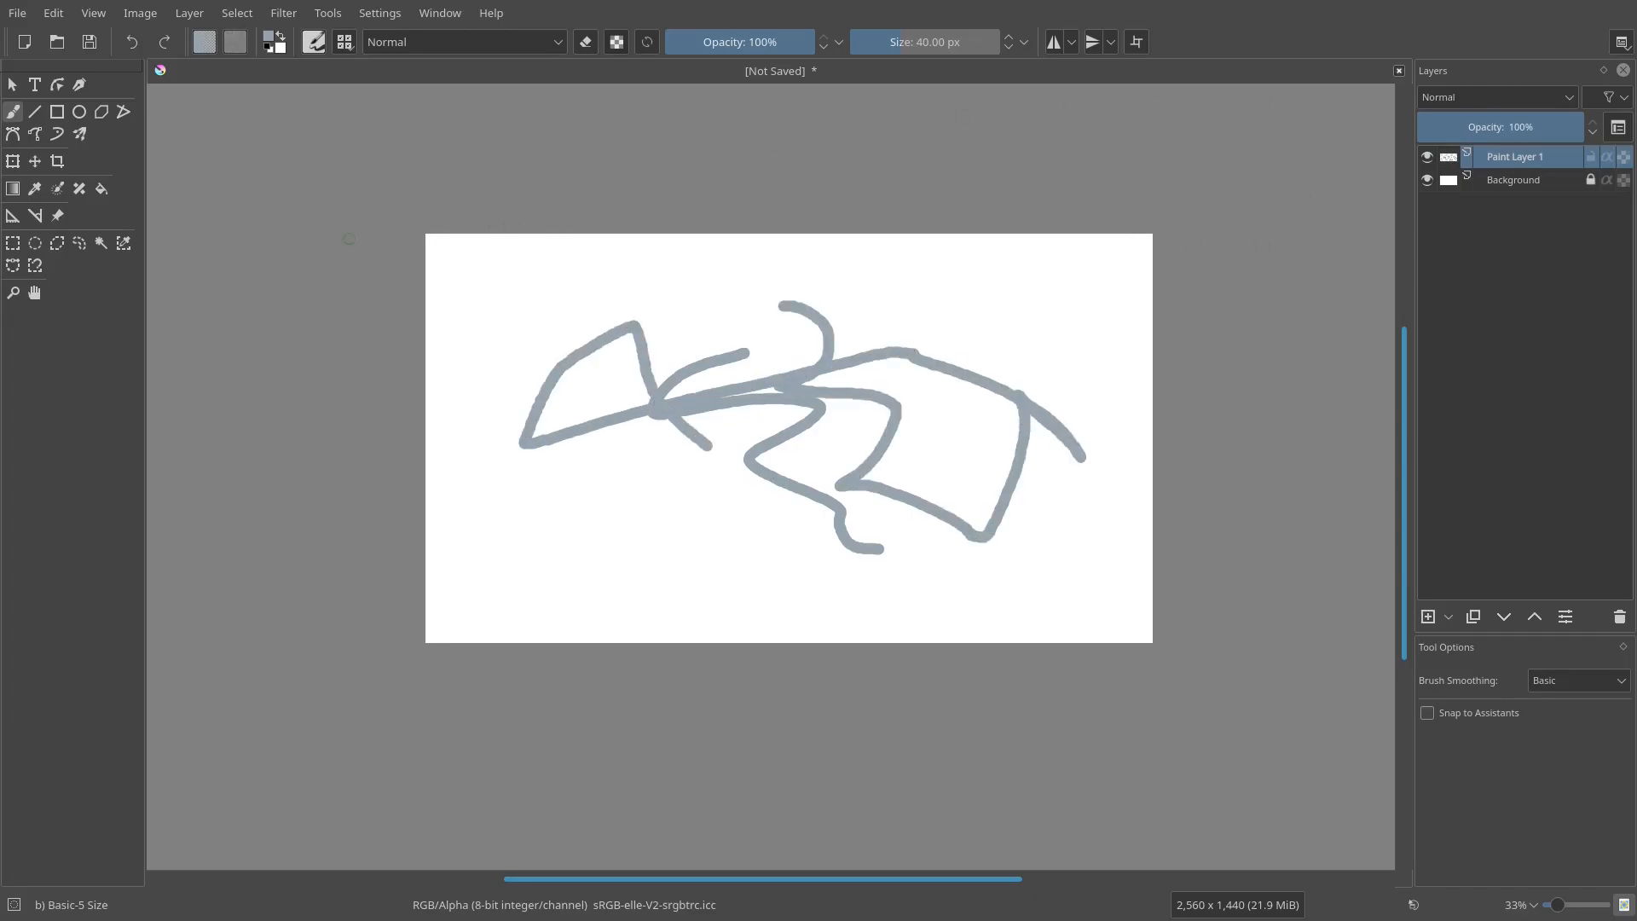
mouse_move(622, 484)
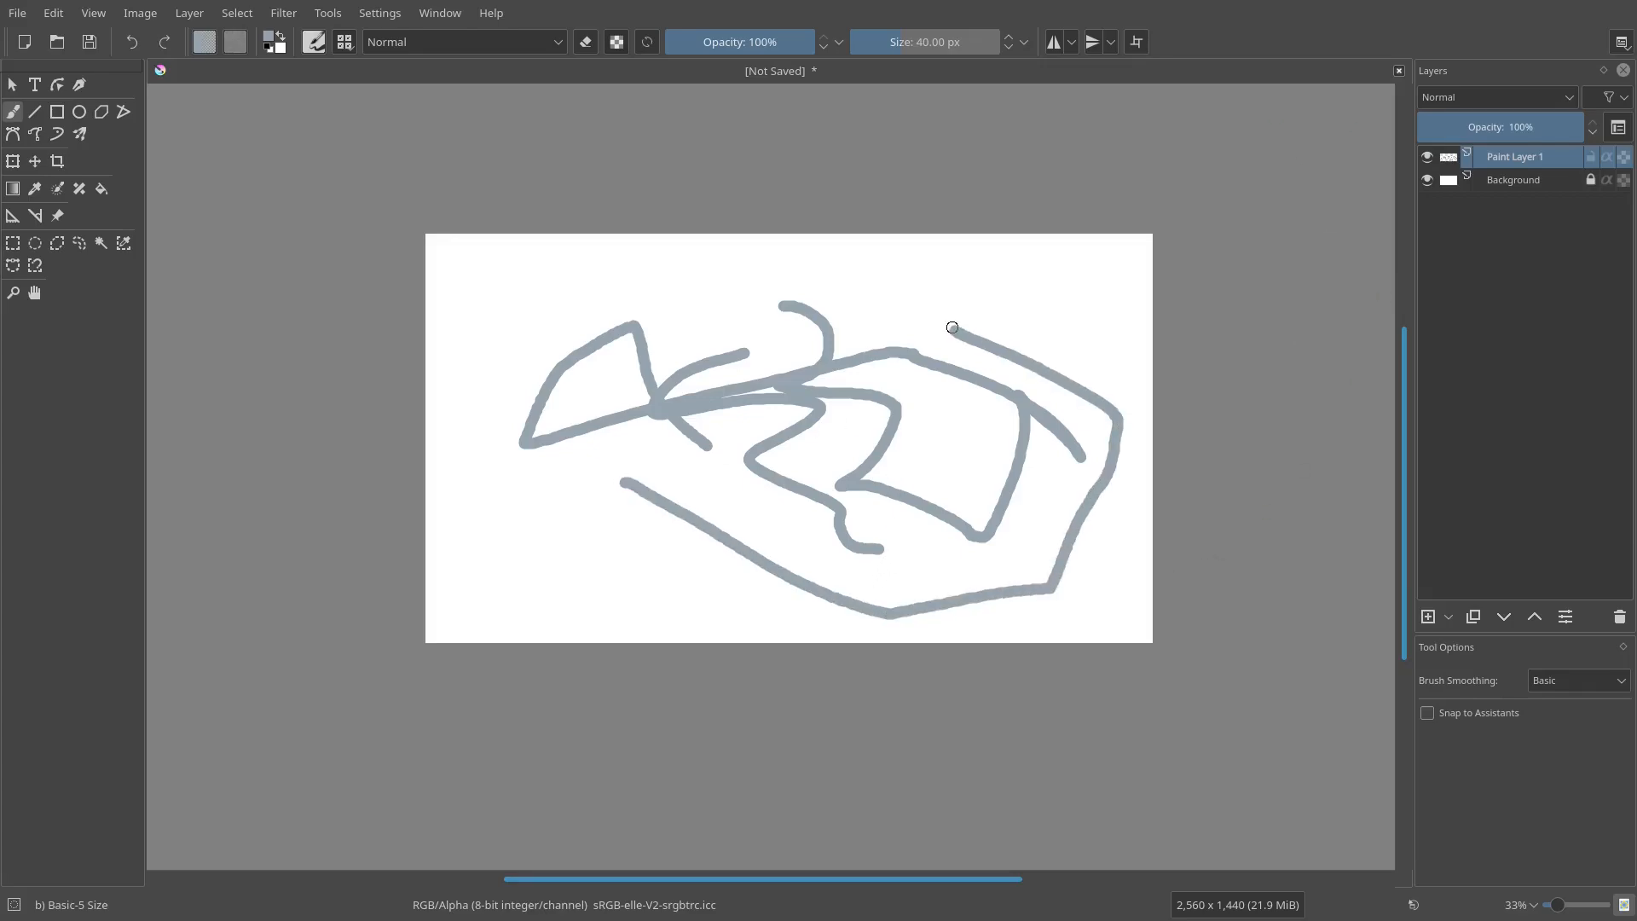
- Paint a long looping grey stroke over the top of the drawing
drag(951, 327, 481, 443)
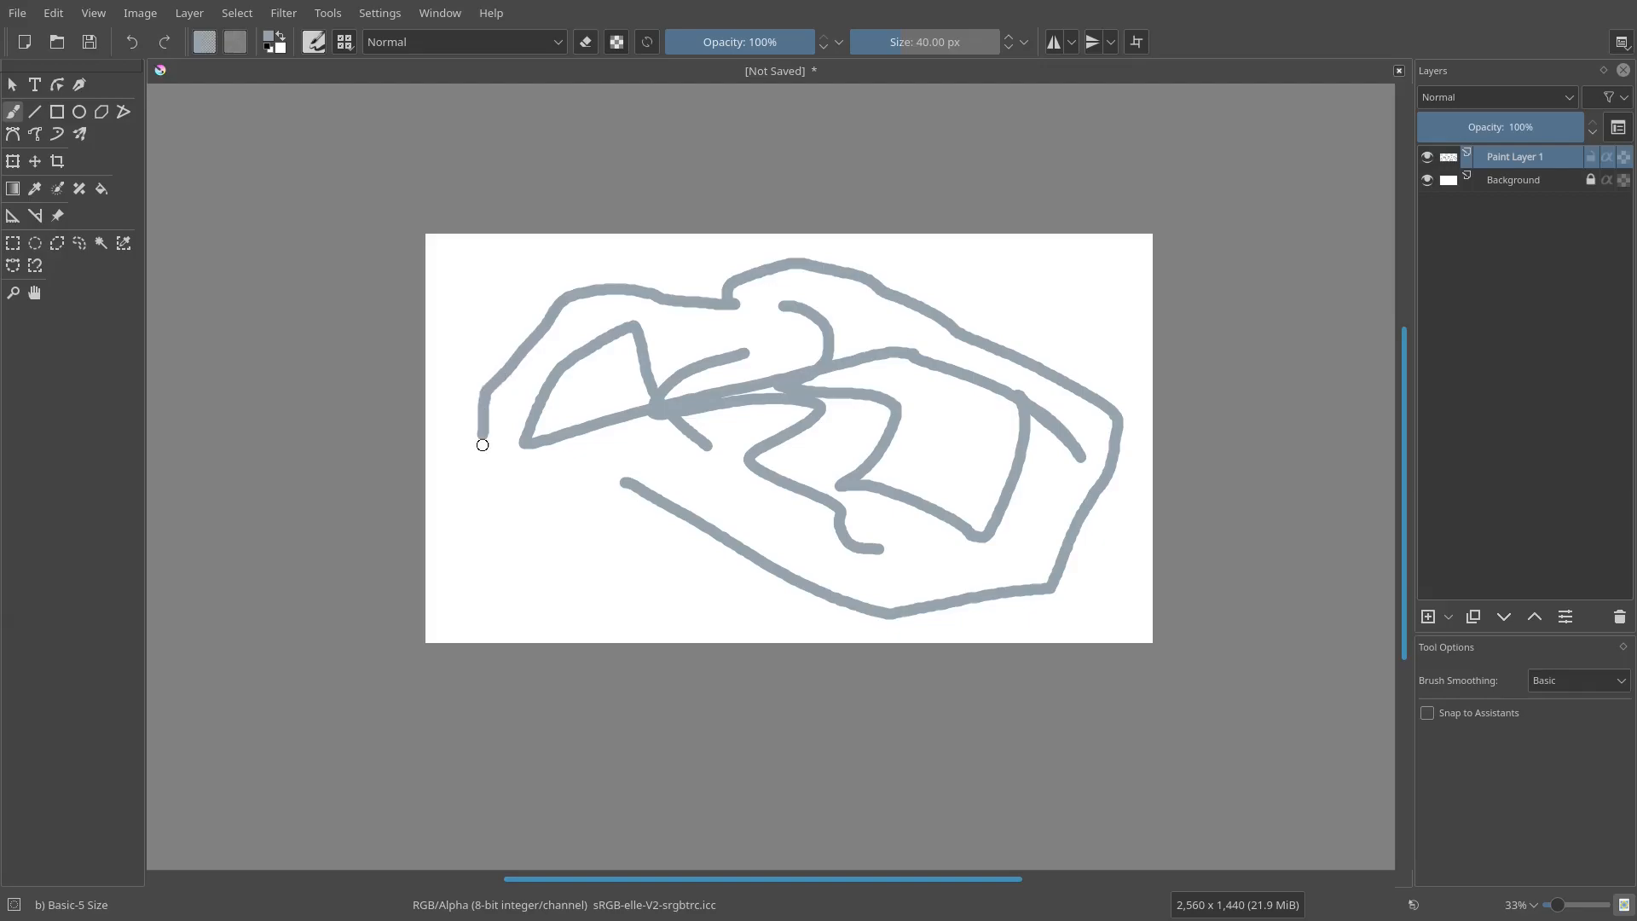